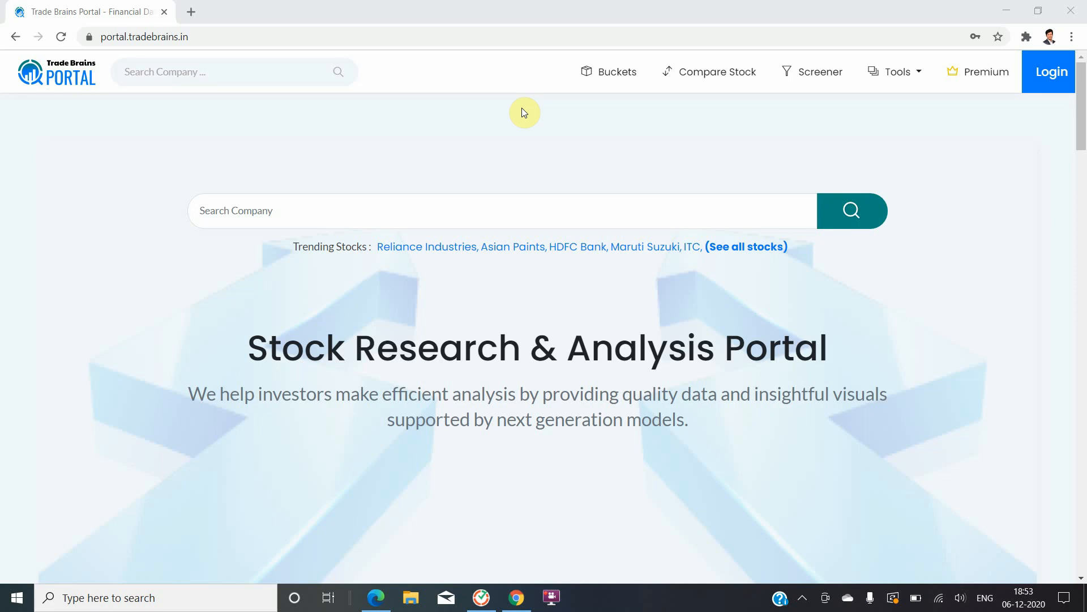
- Log in with the saved email and password, then show the Tools menu options
left_click(173, 37)
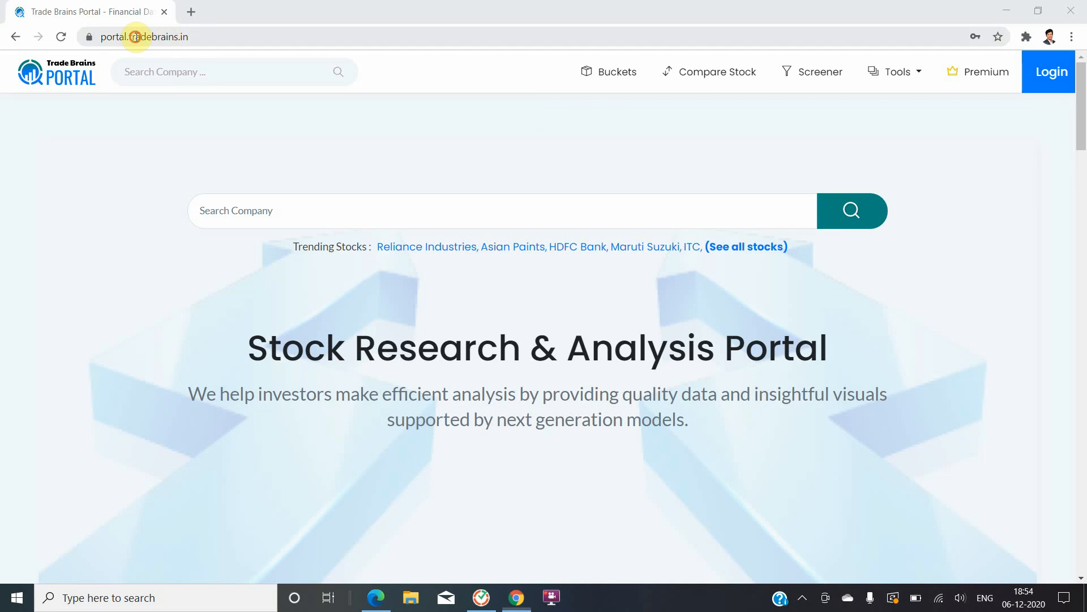
mouse_move(756, 105)
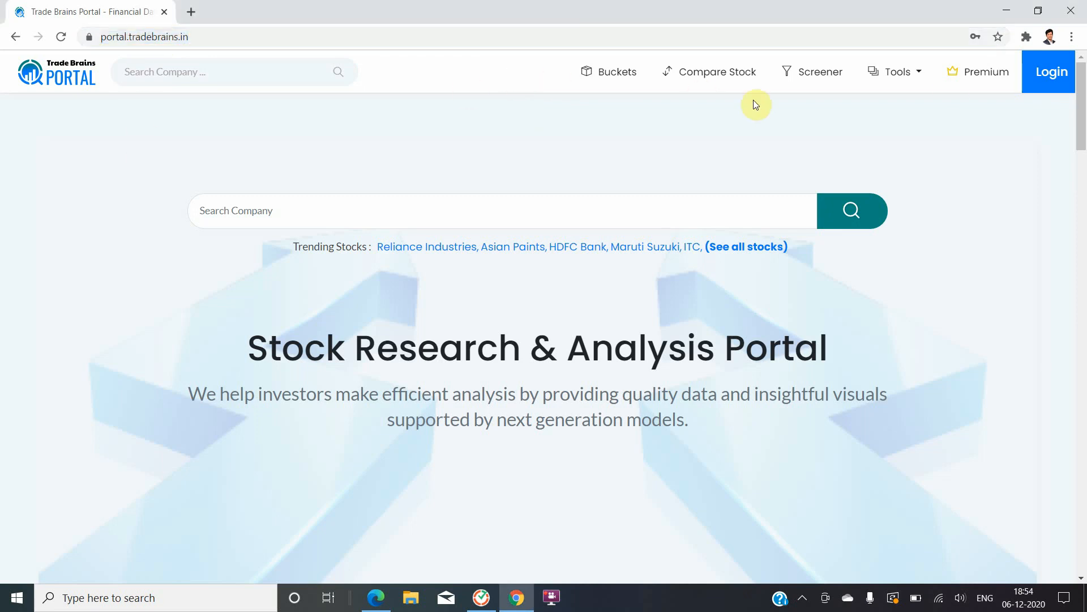
left_click(1048, 71)
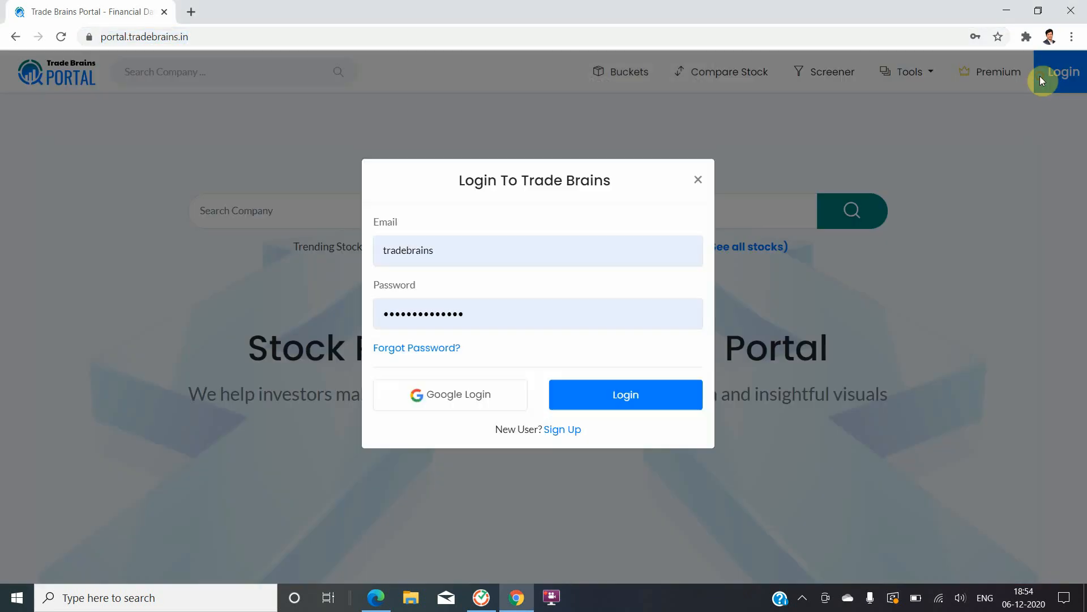
left_click(624, 394)
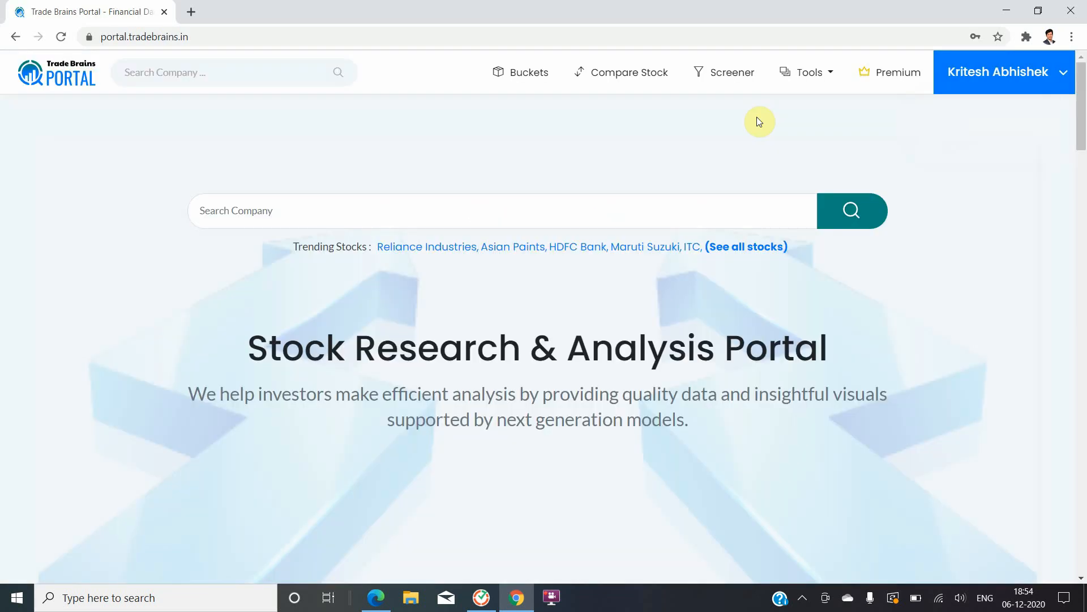
left_click(807, 71)
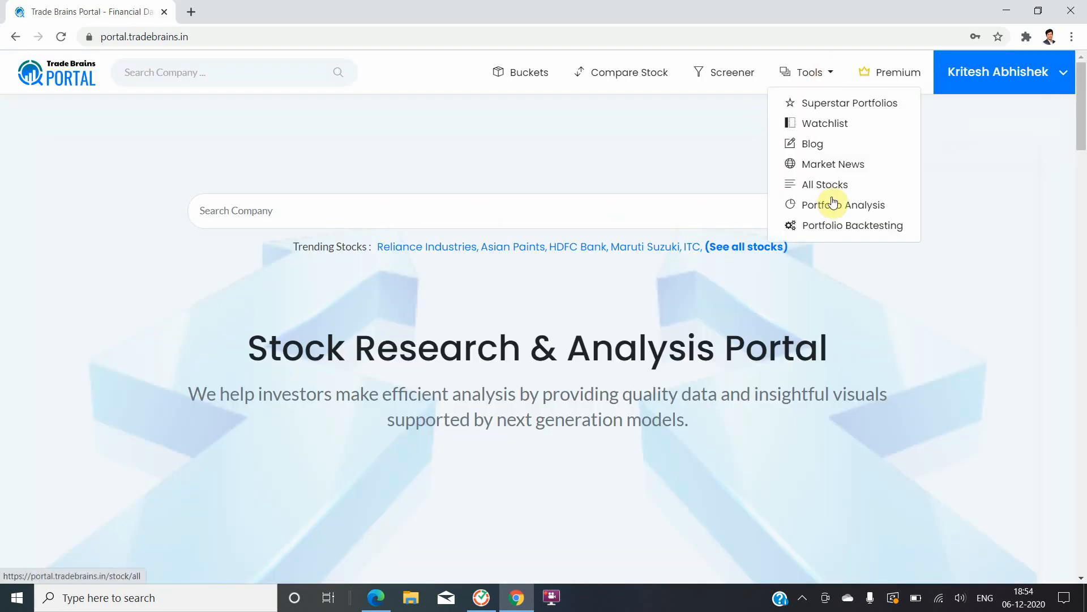
- Open Portfolio Backtesting and pick start date 01-01-2015 and end date 26-11-2020
left_click(852, 225)
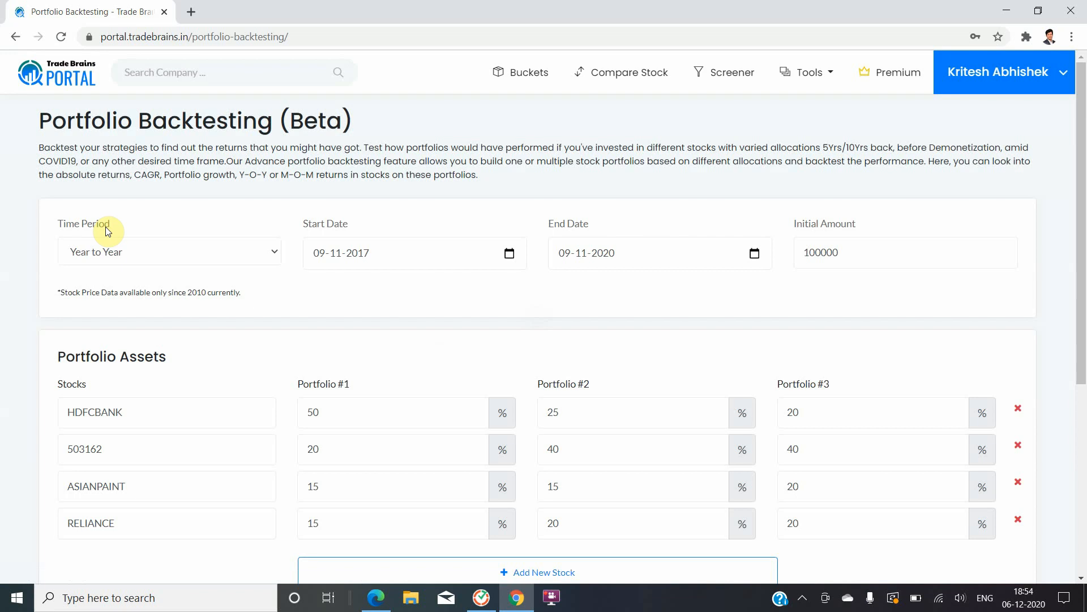
mouse_move(176, 260)
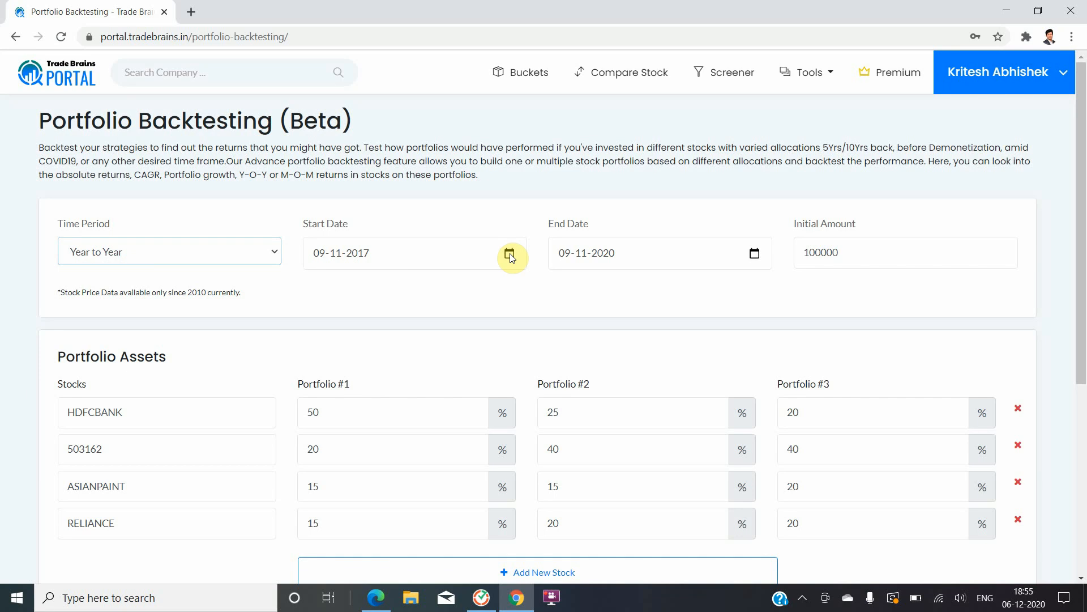
left_click(508, 252)
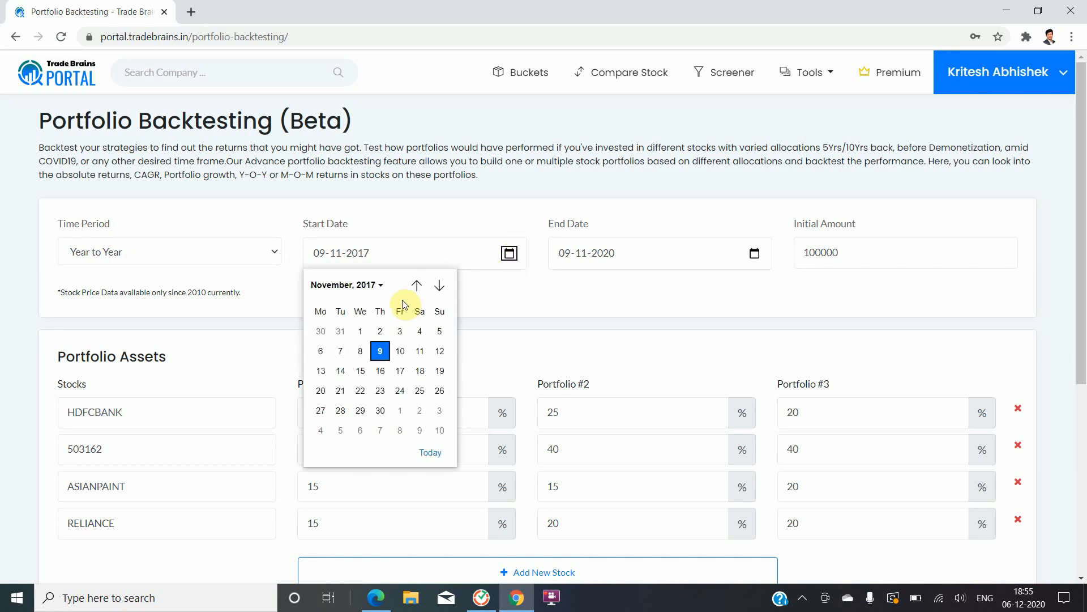
left_click(346, 285)
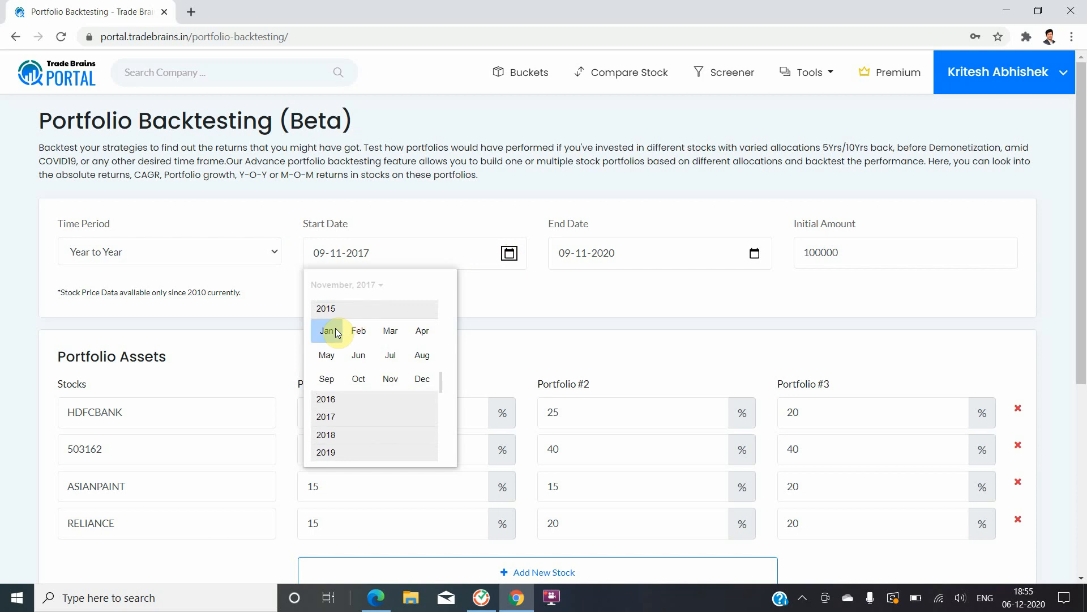
left_click(326, 330)
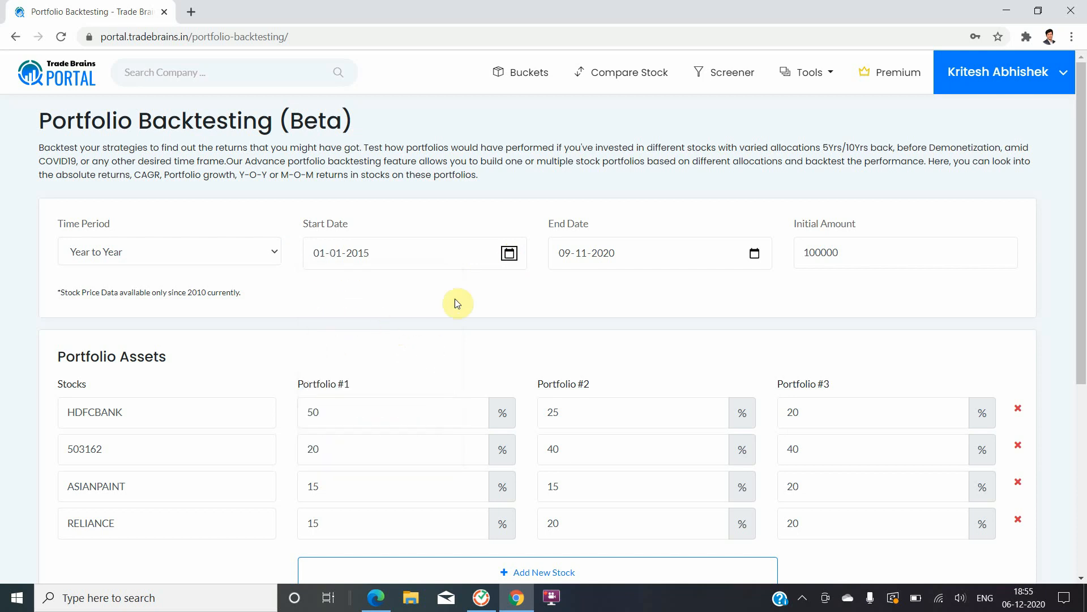
mouse_move(590, 232)
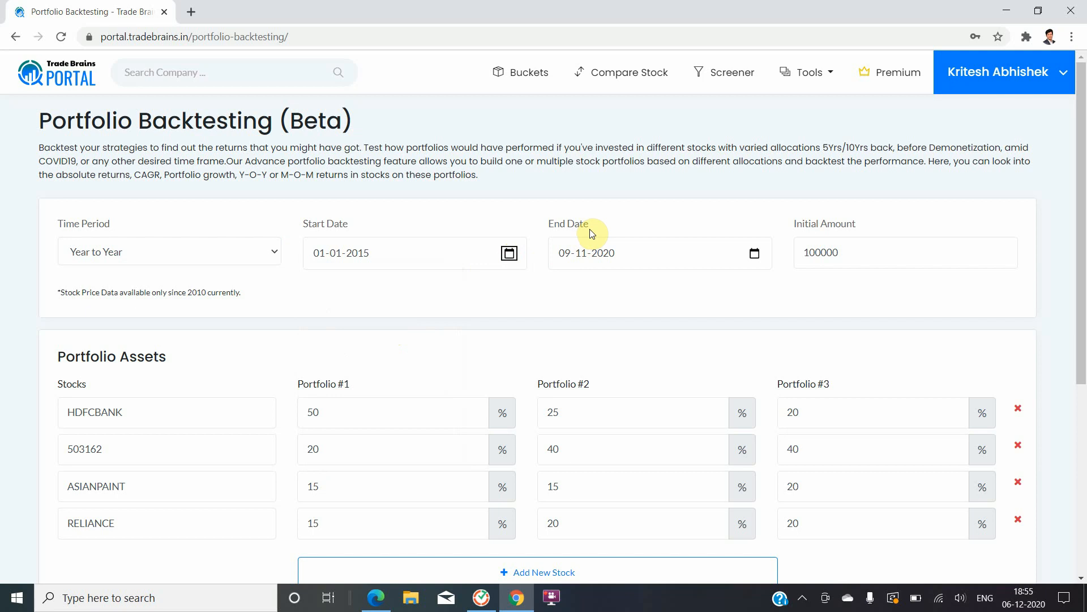
left_click(659, 253)
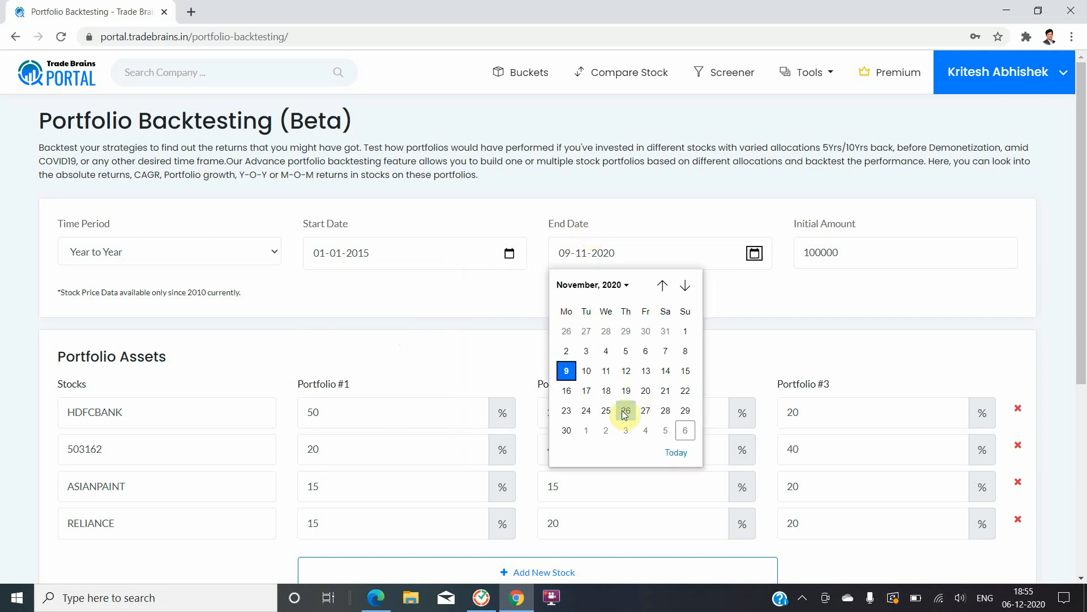
left_click(624, 410)
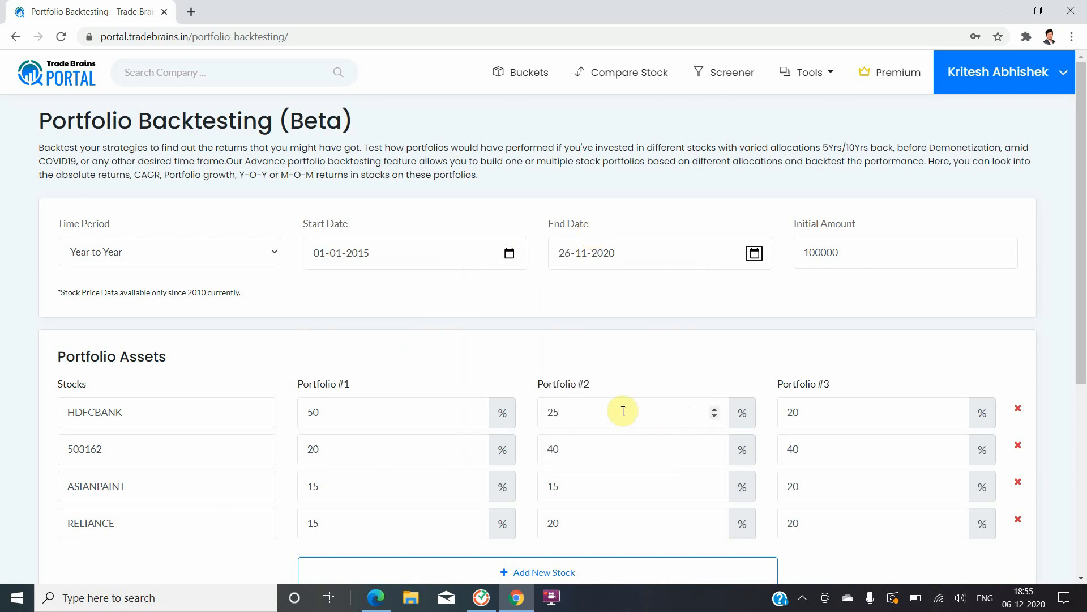
mouse_move(829, 256)
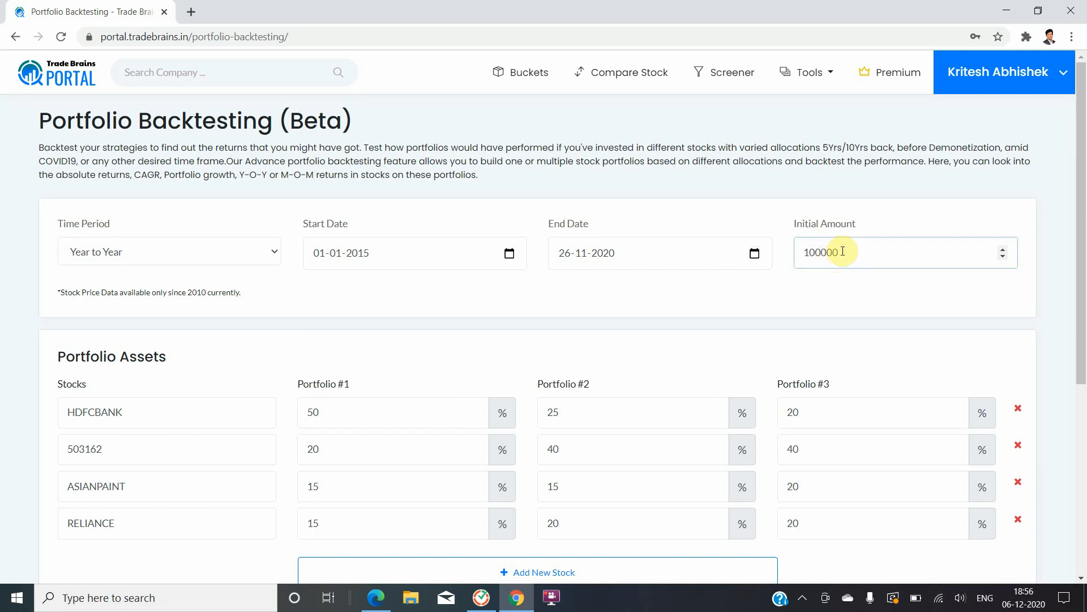
- Swap the second stock 503162 for Infosys Ltd. (INFY), removing the extra empty row
scroll("down", 3)
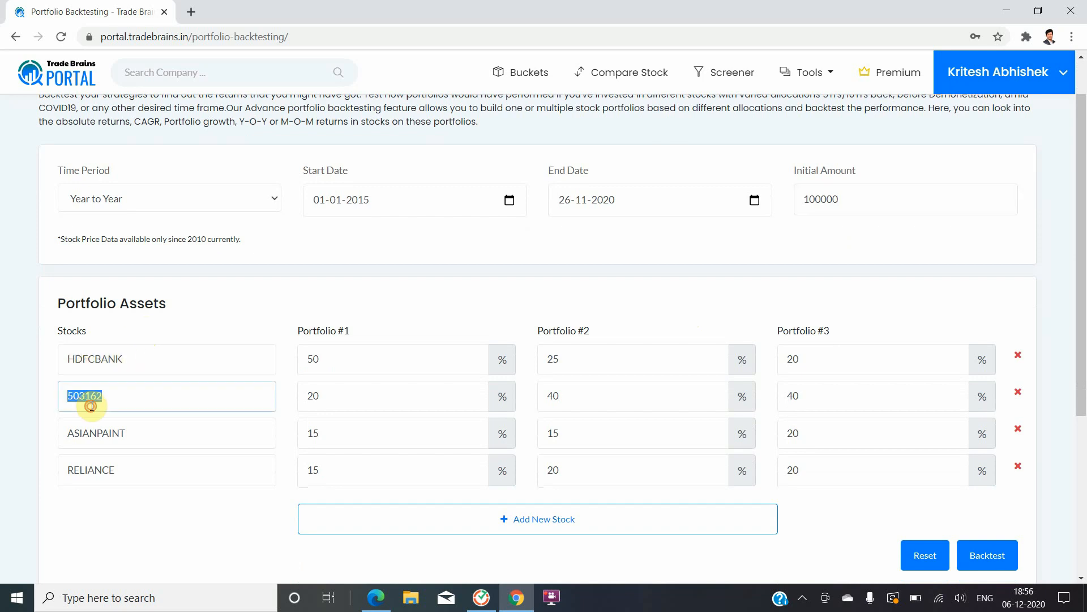
type("infy")
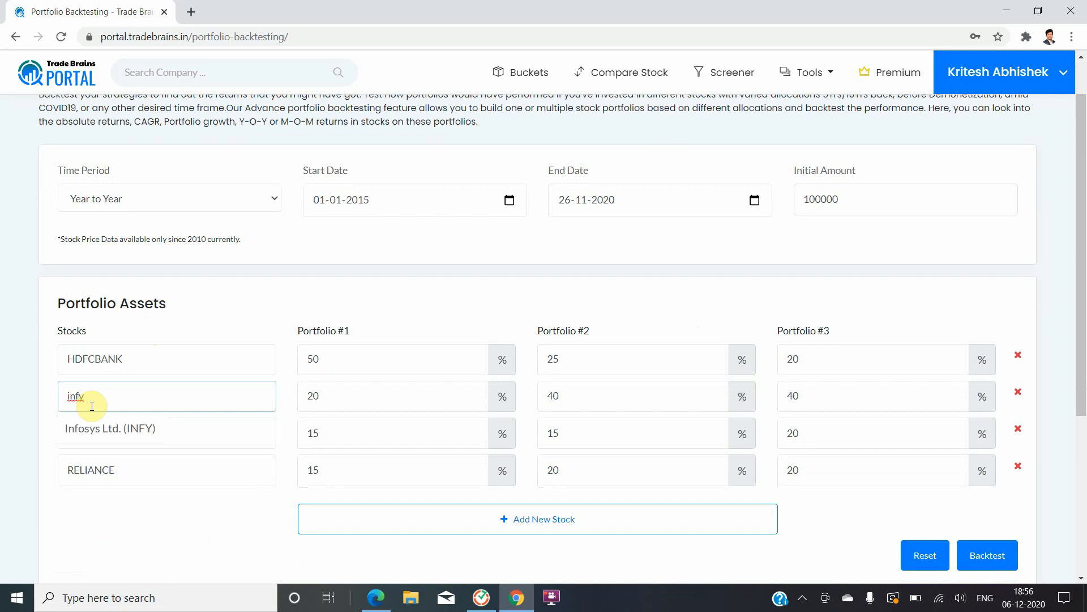
left_click(109, 428)
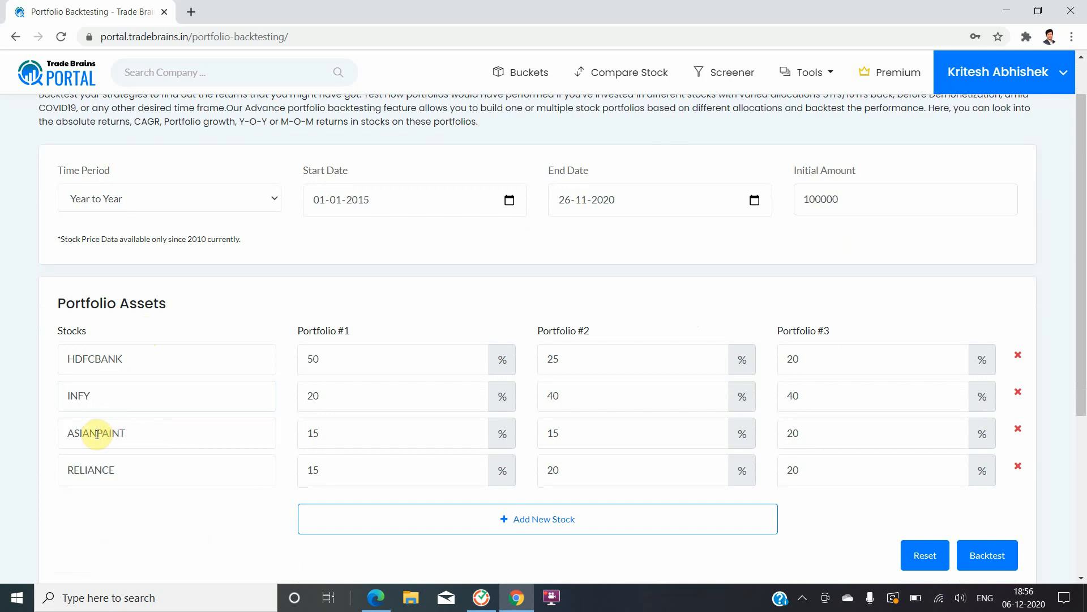
left_click(105, 469)
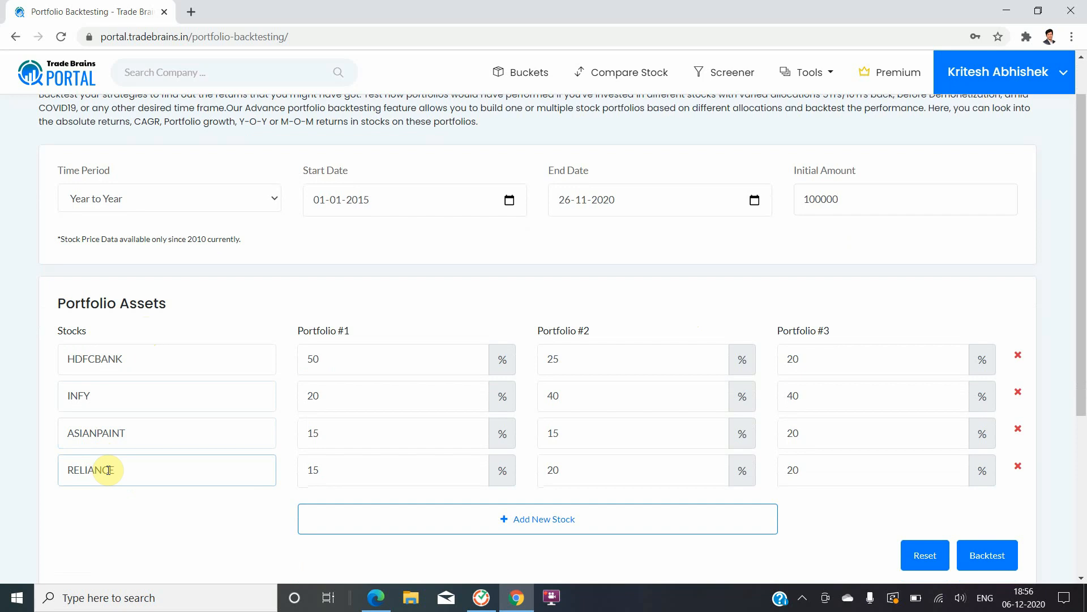
left_click(537, 518)
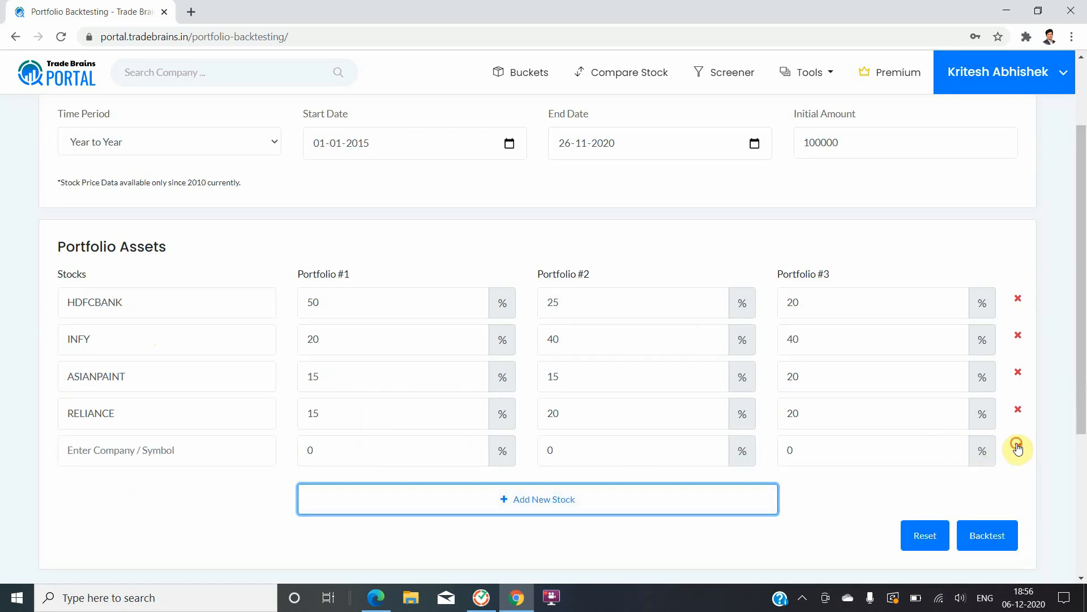
left_click(1017, 450)
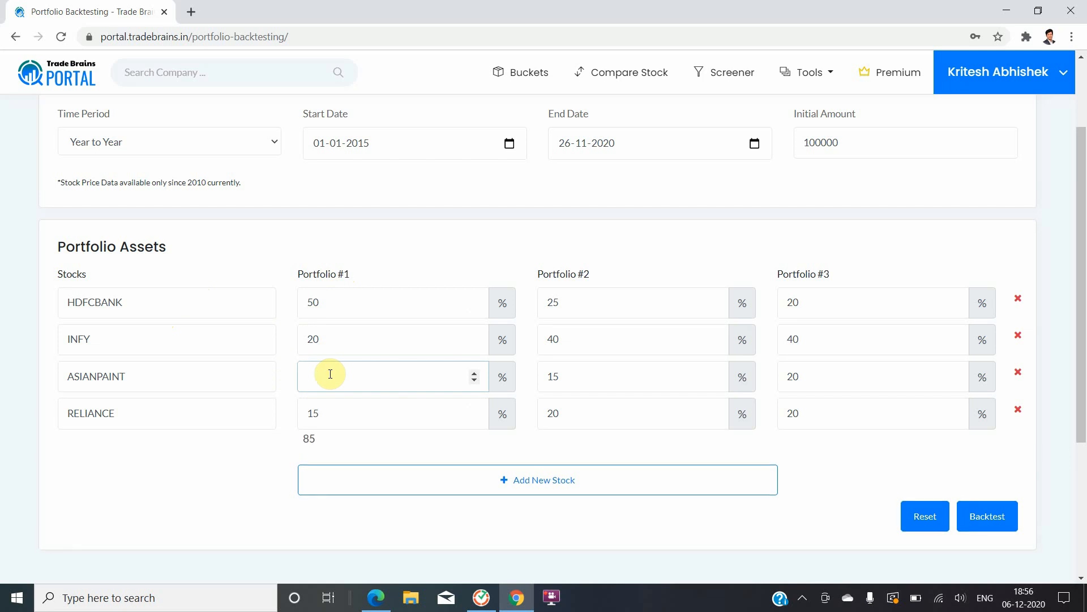
- Fill in allocation percentages, setting ASIANPAINT in Portfolio #1 to 20% for 100%
type("30")
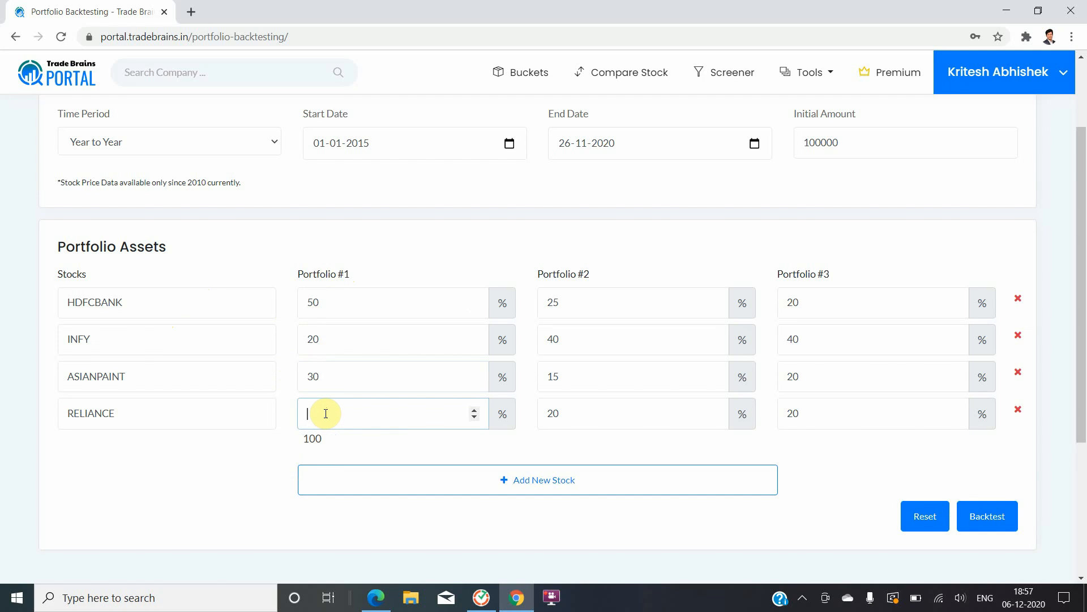
type("0")
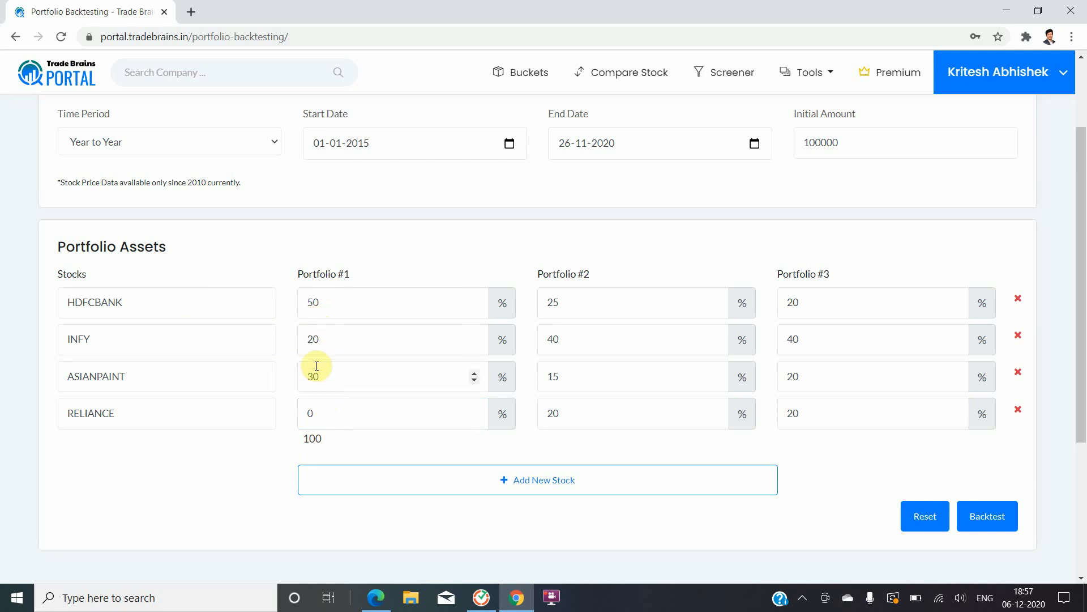
double_click(313, 377)
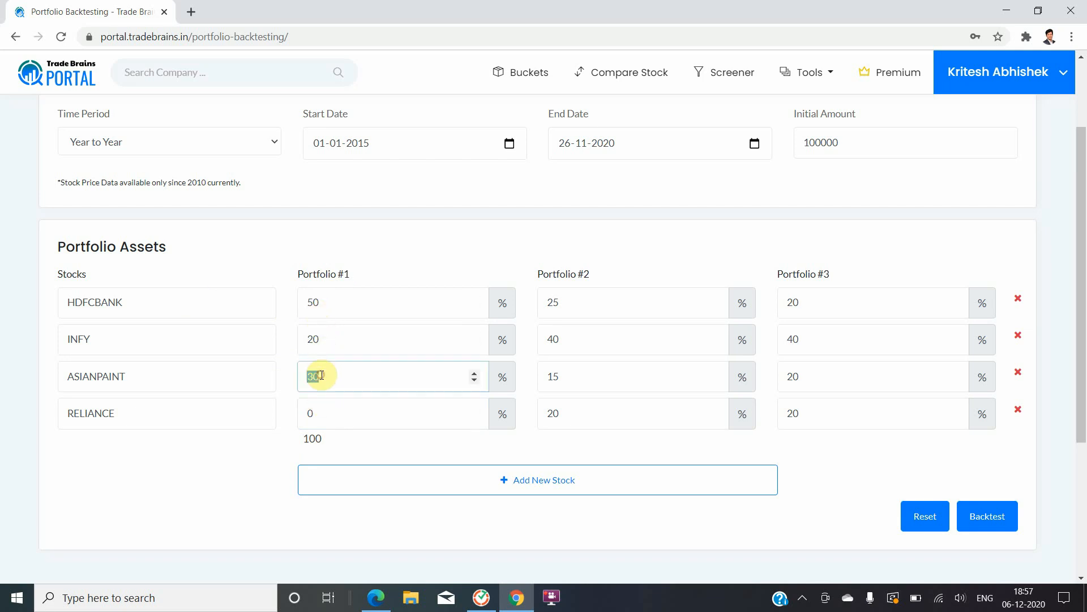
type("20")
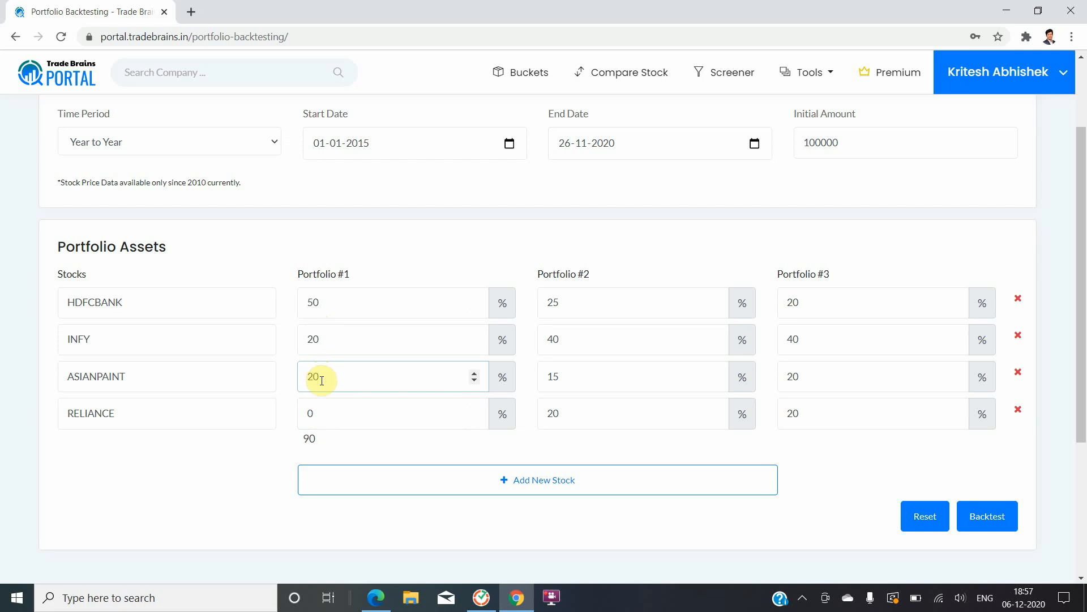
type("10")
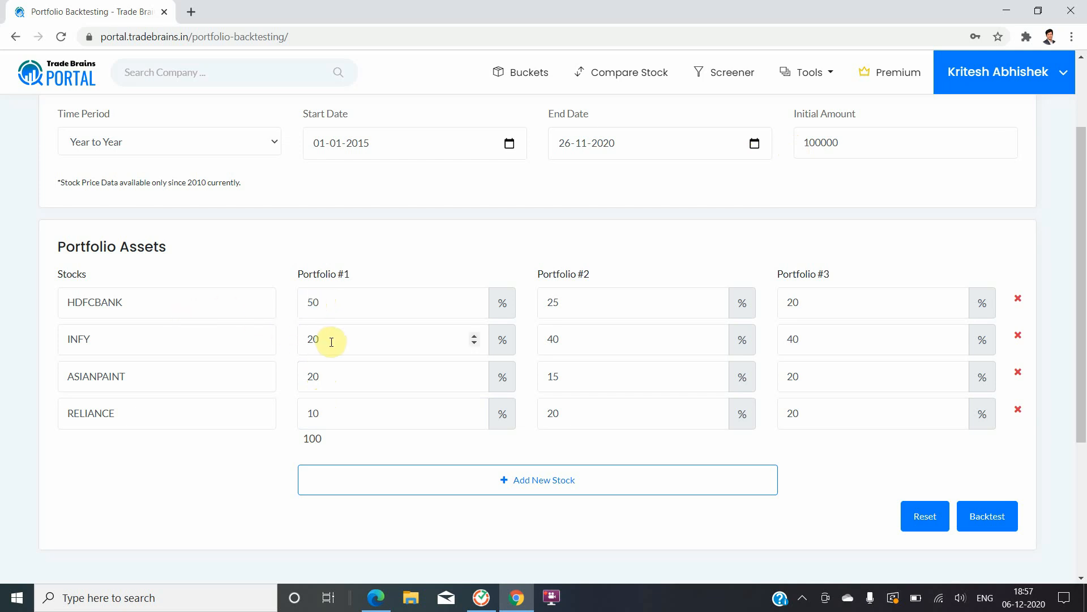
left_click(312, 376)
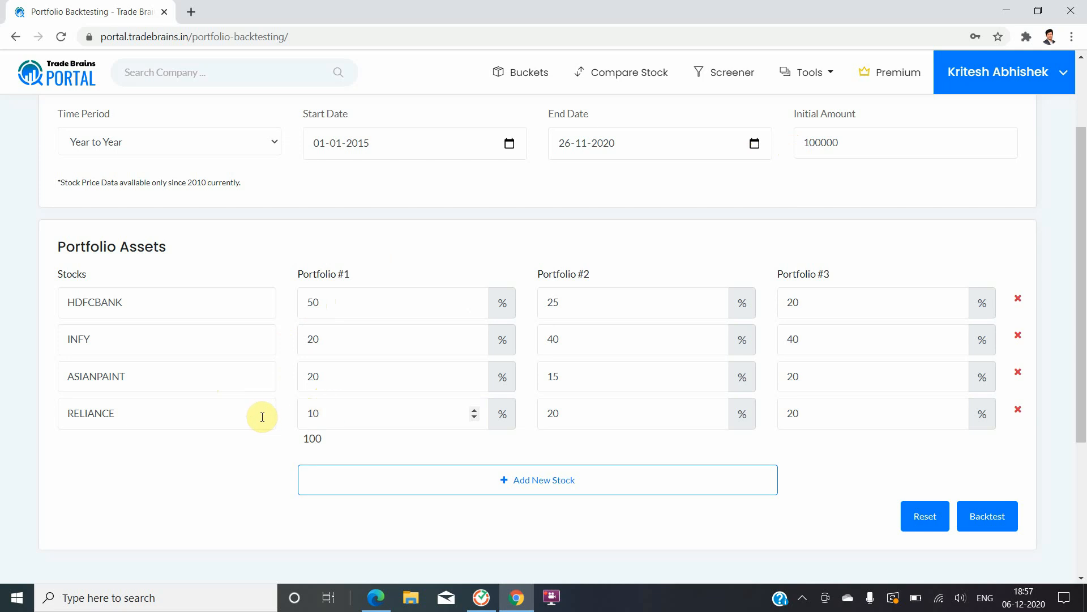
mouse_move(342, 327)
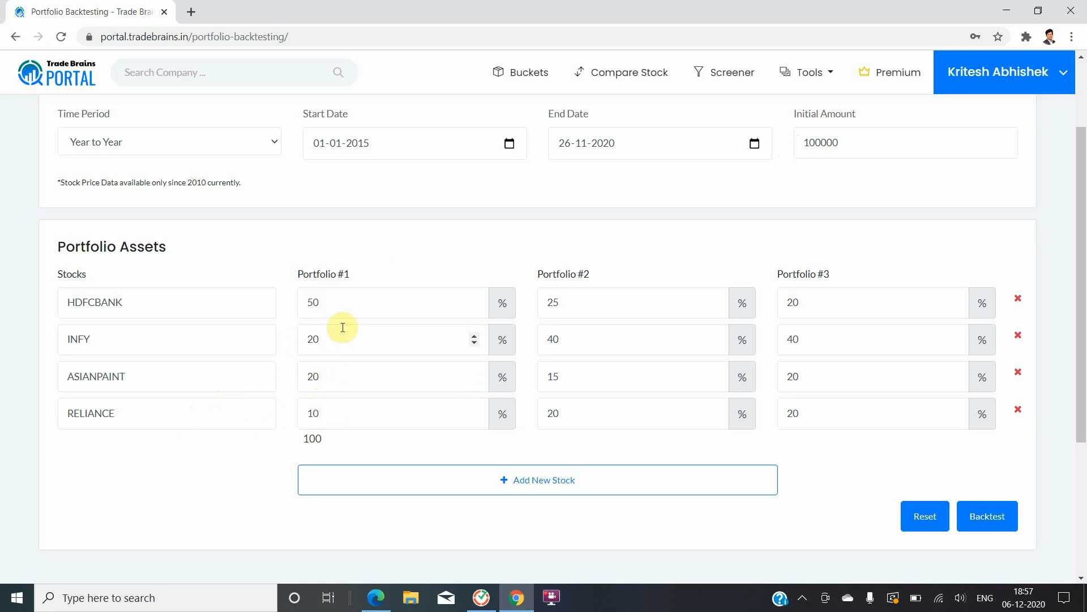
mouse_move(586, 302)
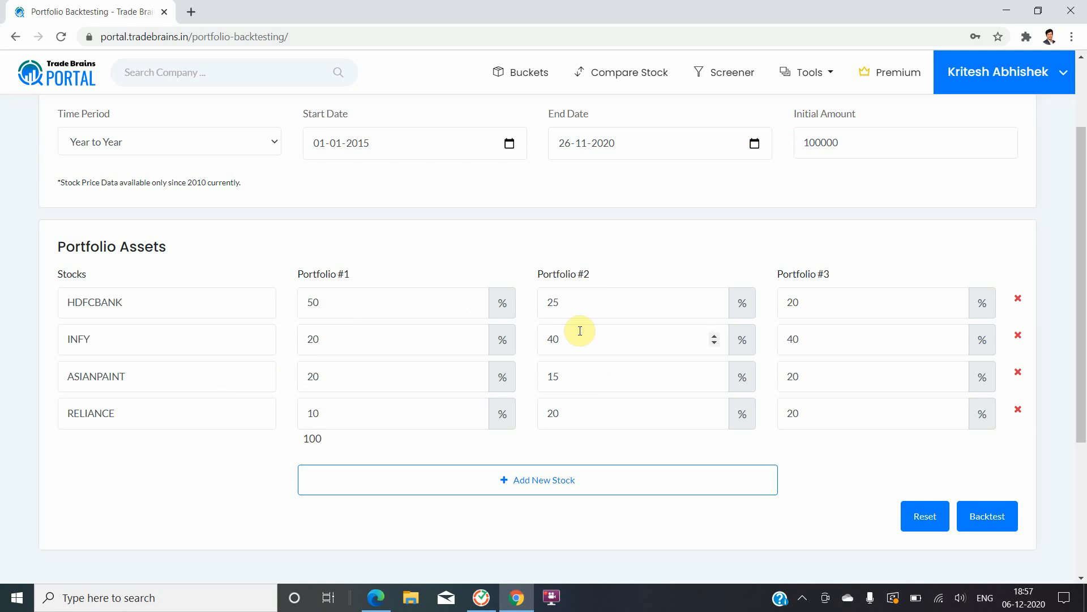
mouse_move(574, 344)
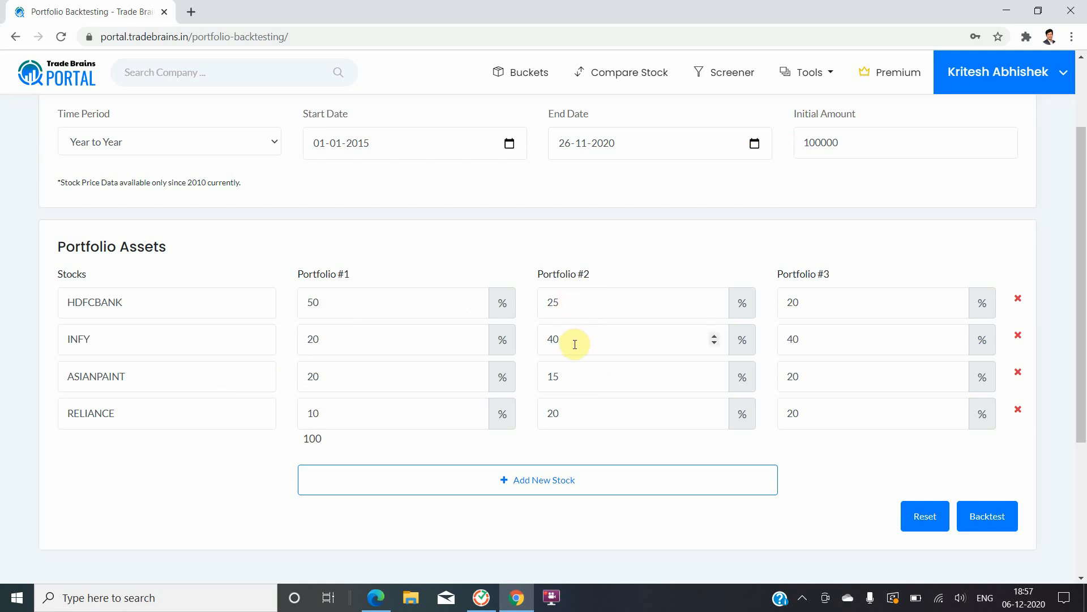
mouse_move(585, 414)
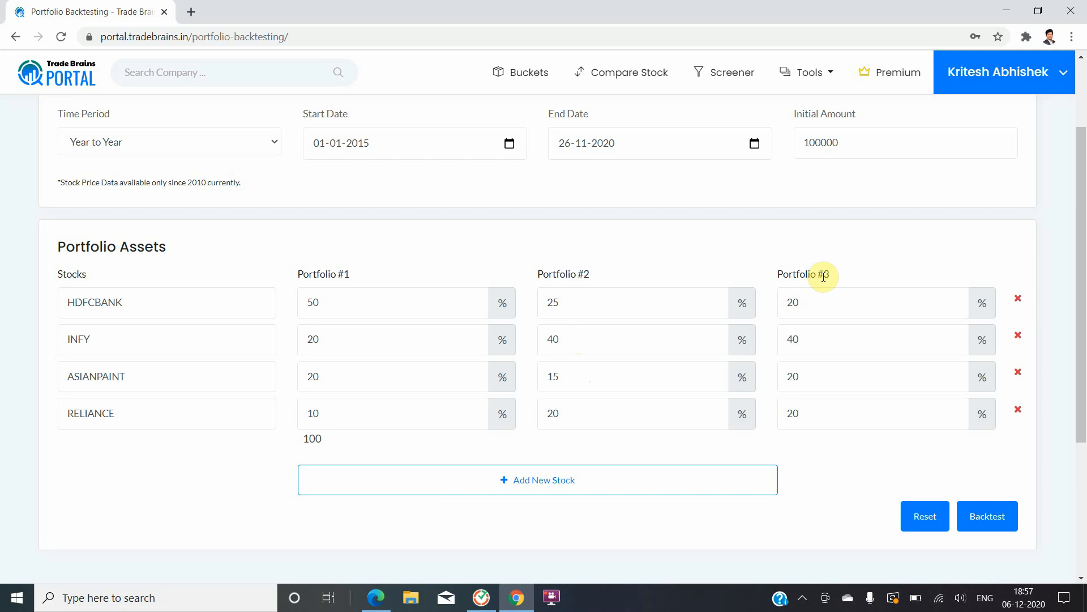
mouse_move(815, 302)
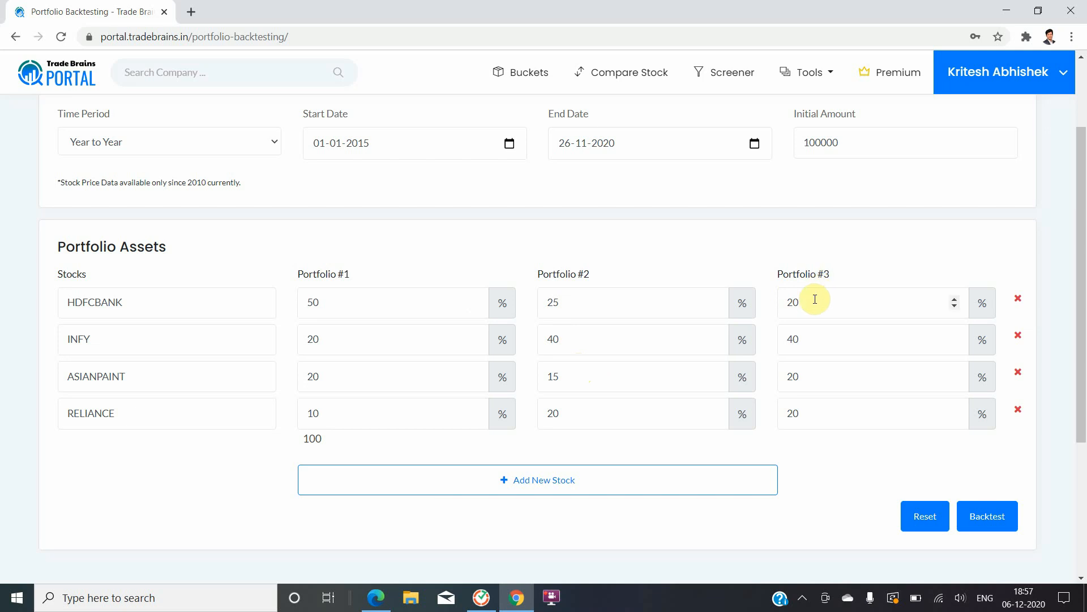
mouse_move(813, 377)
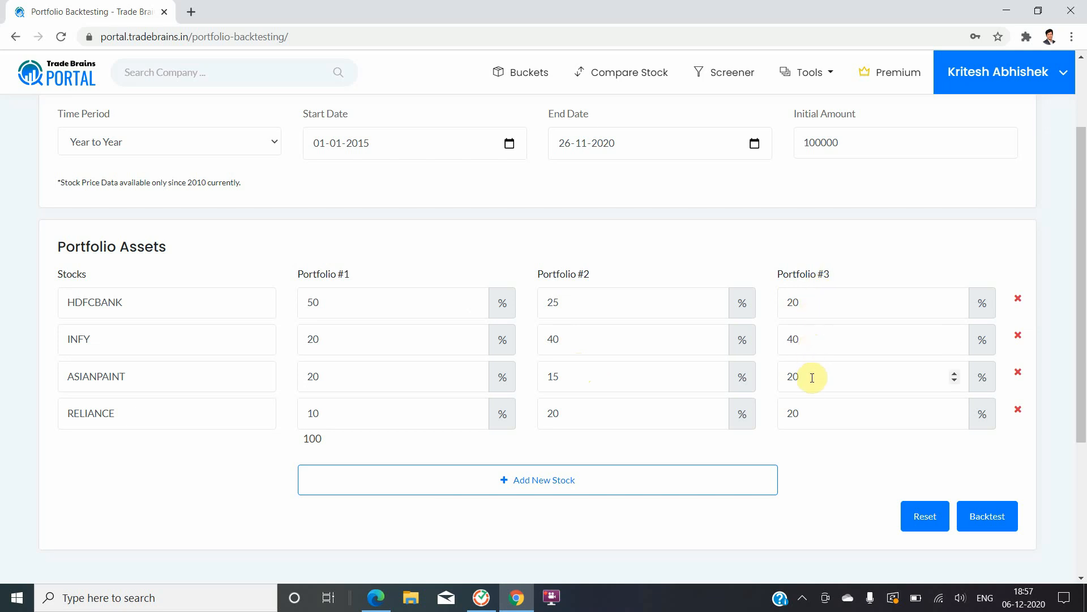
mouse_move(812, 408)
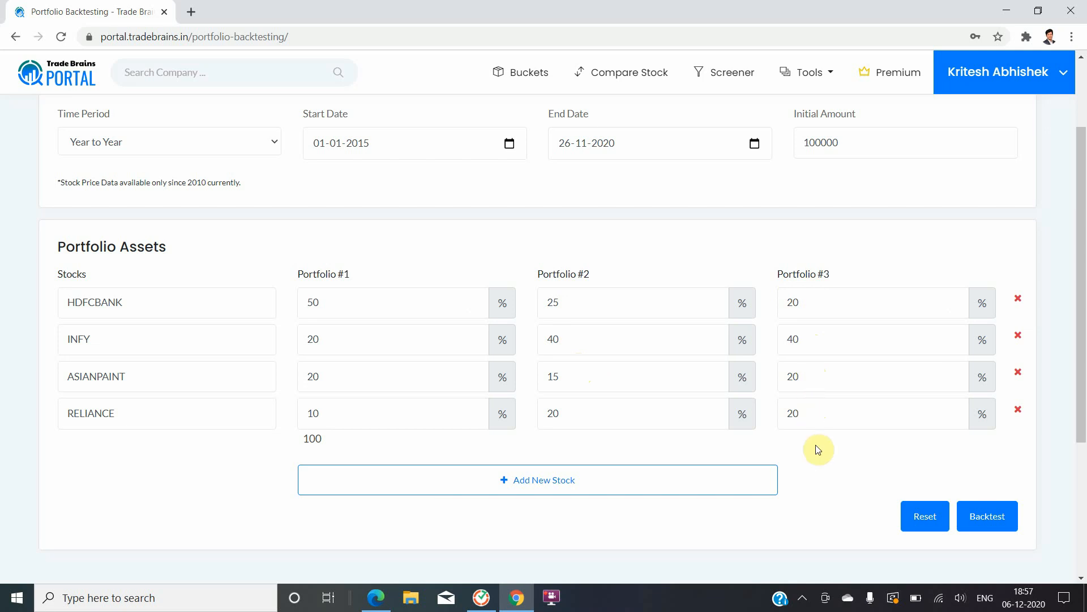
scroll("down", 3)
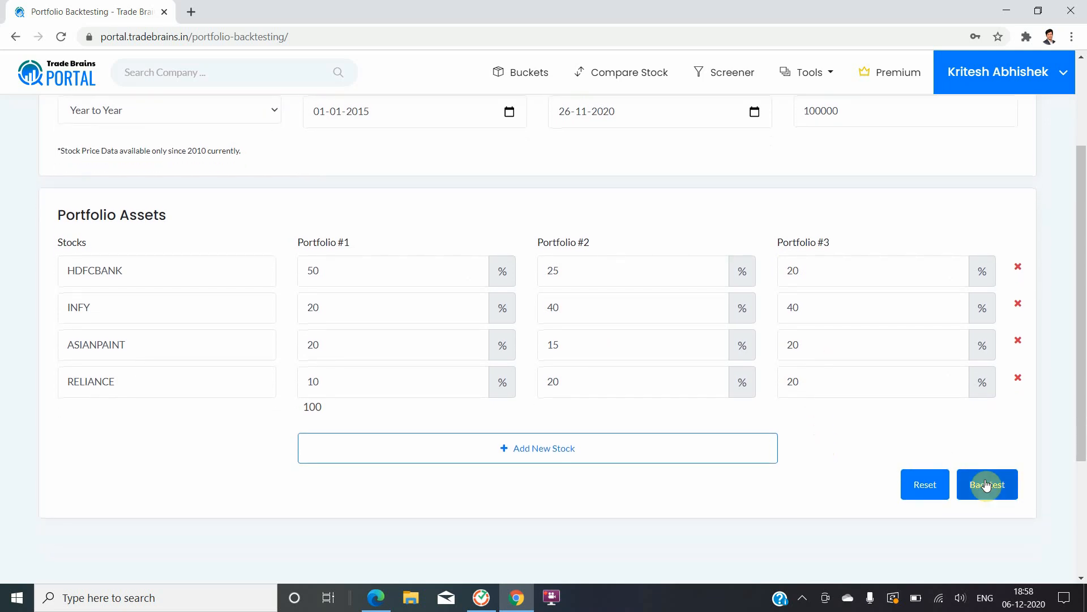
- Run the backtest and scroll down to the three portfolio allocation pie charts
left_click(987, 484)
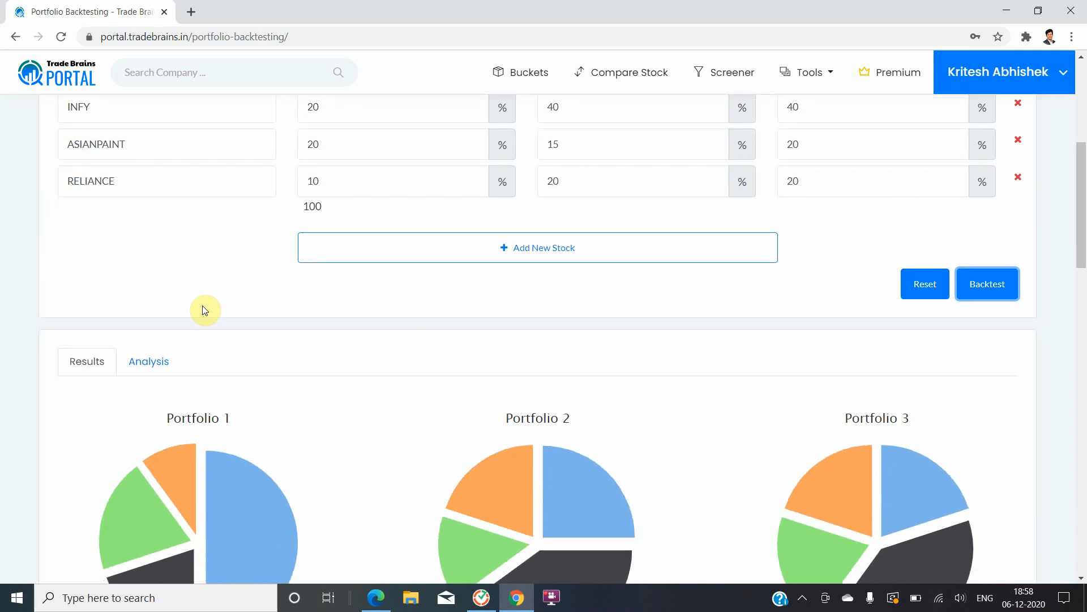
scroll("down", 3)
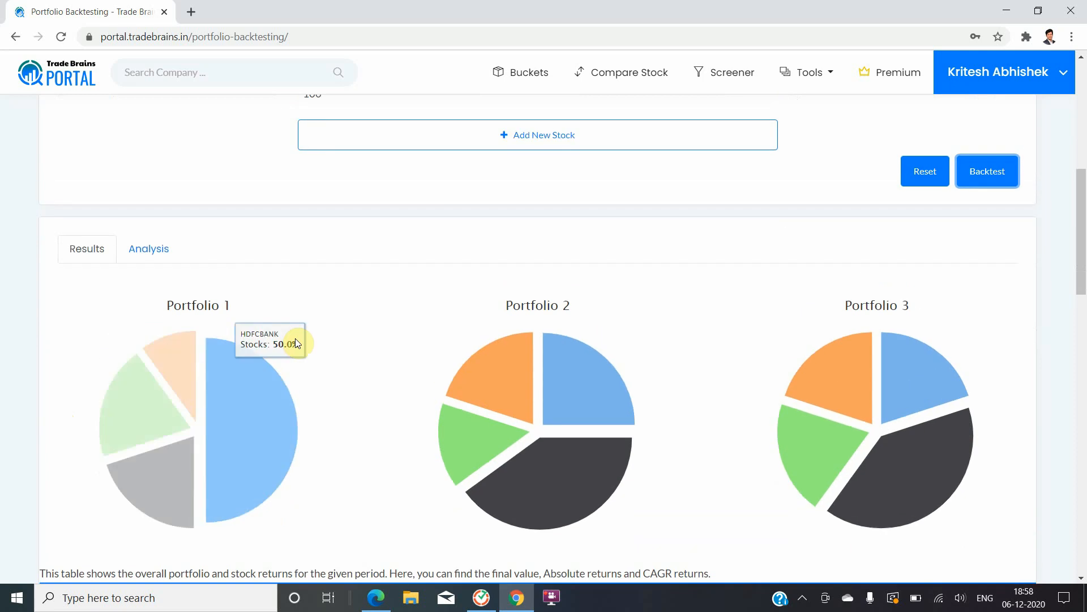
mouse_move(243, 395)
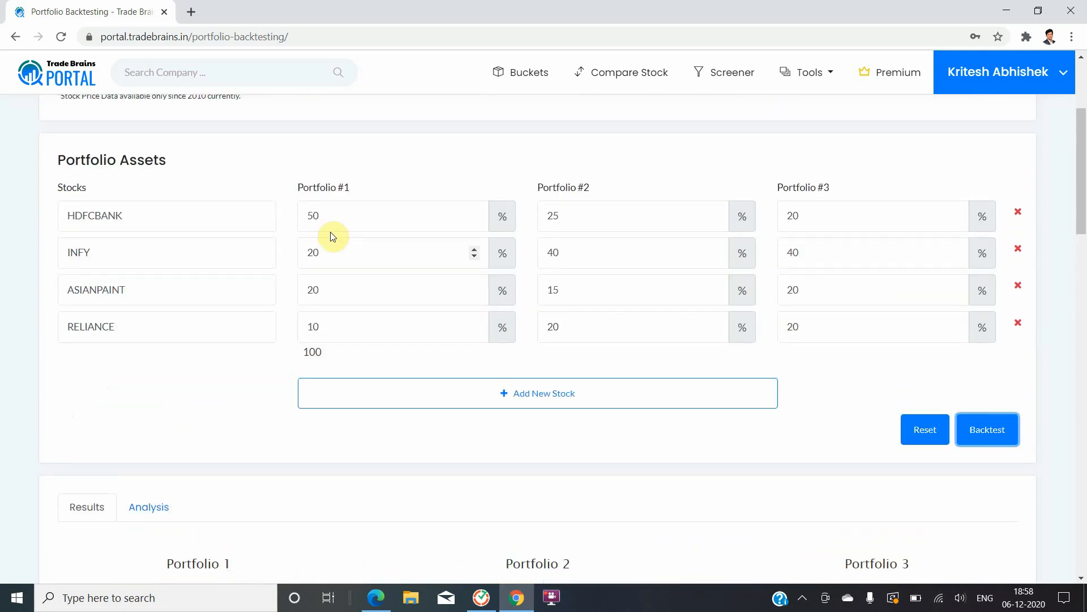
scroll("down", 3)
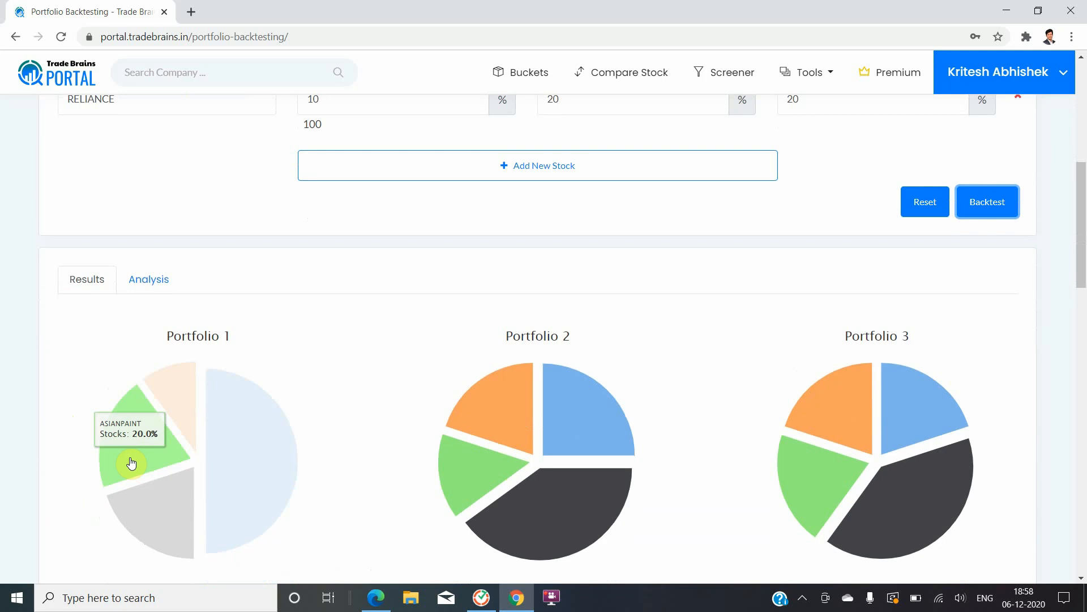
mouse_move(171, 404)
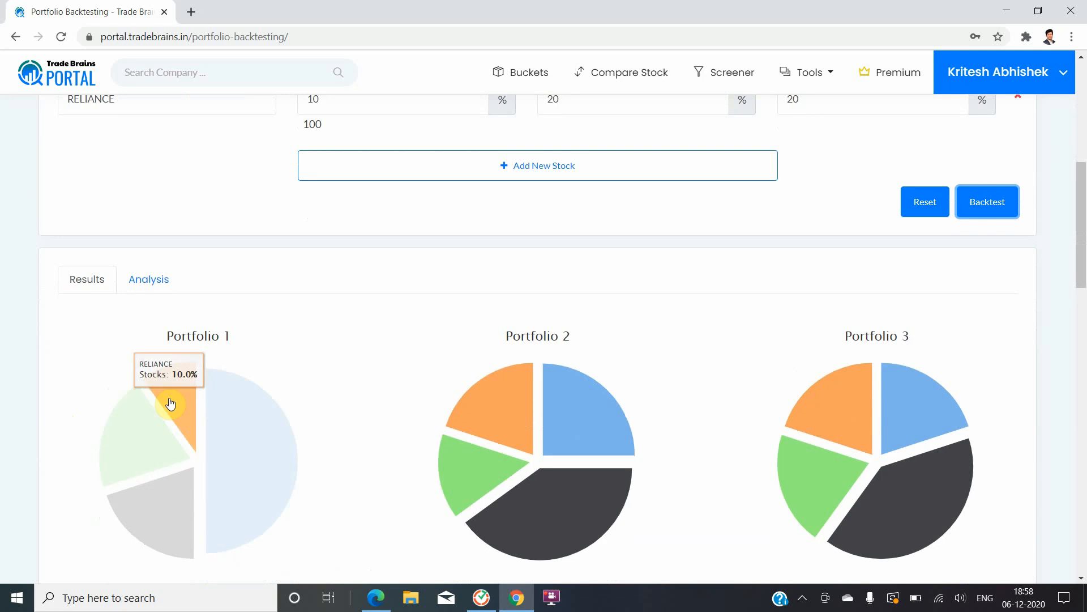
scroll("down", 3)
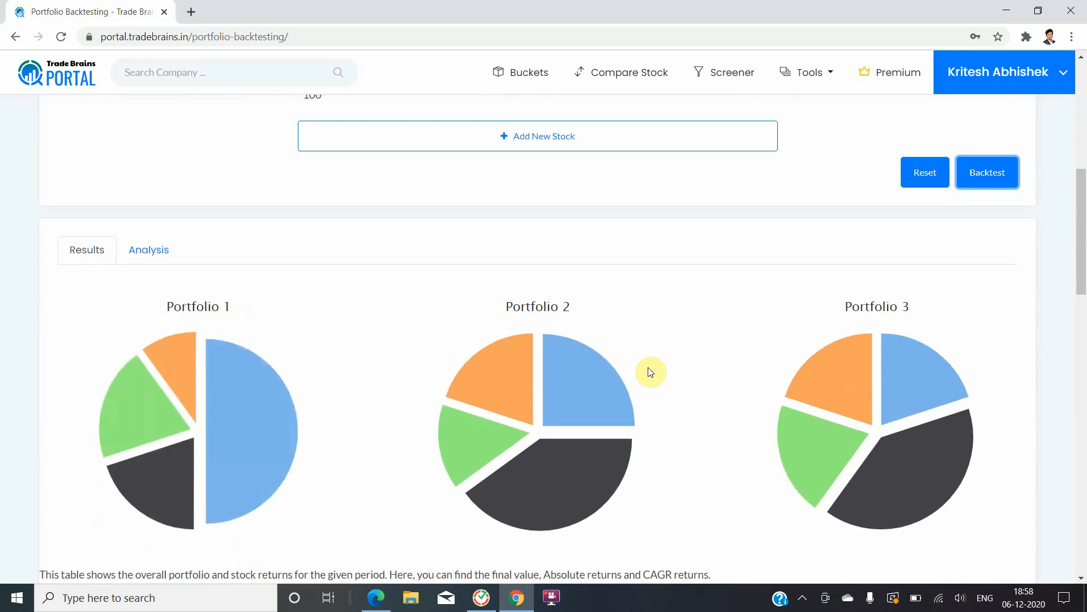
scroll("down", 3)
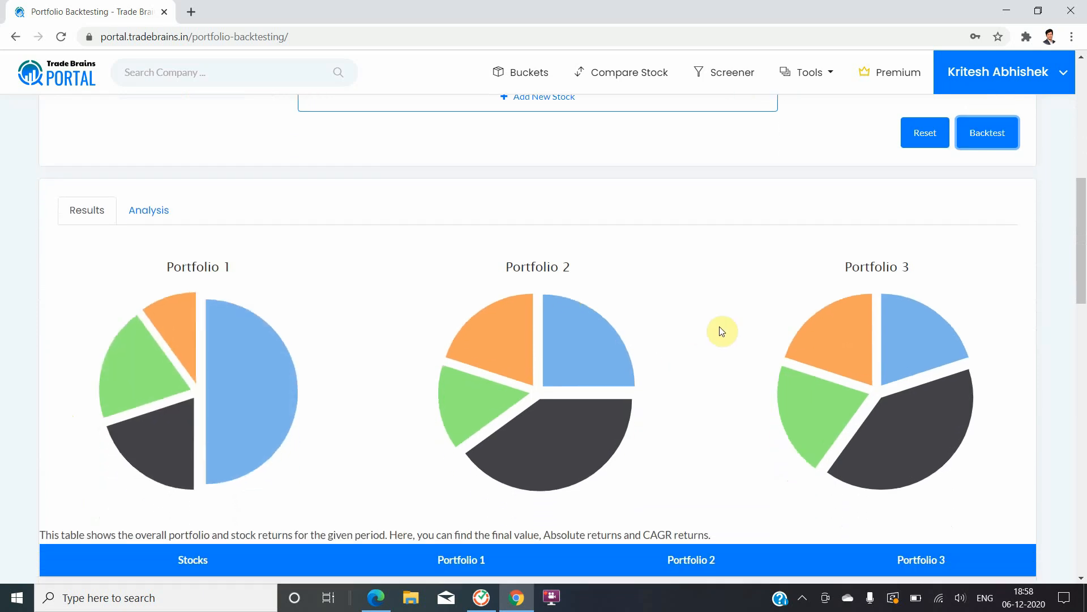
- Review the Total, Initial, Absolute Returns and CAGR rows of the returns table
scroll("down", 3)
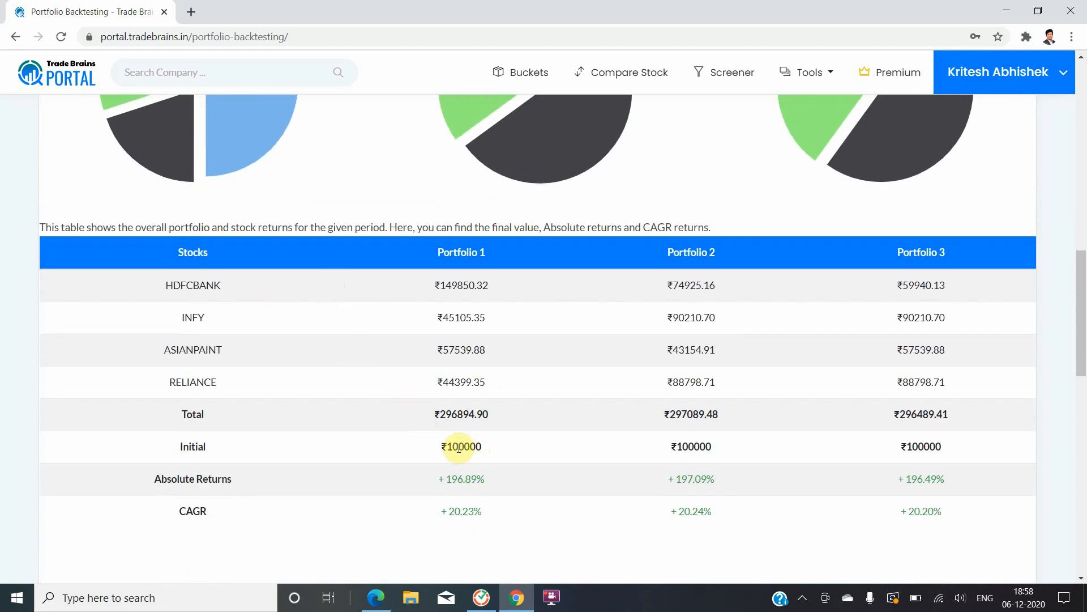
double_click(460, 445)
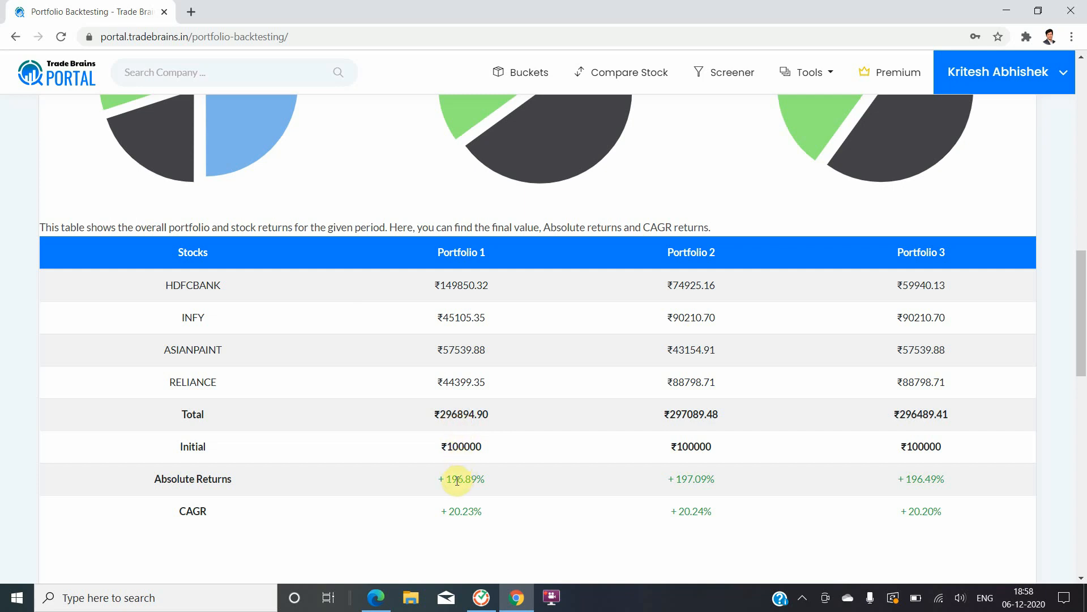
double_click(460, 479)
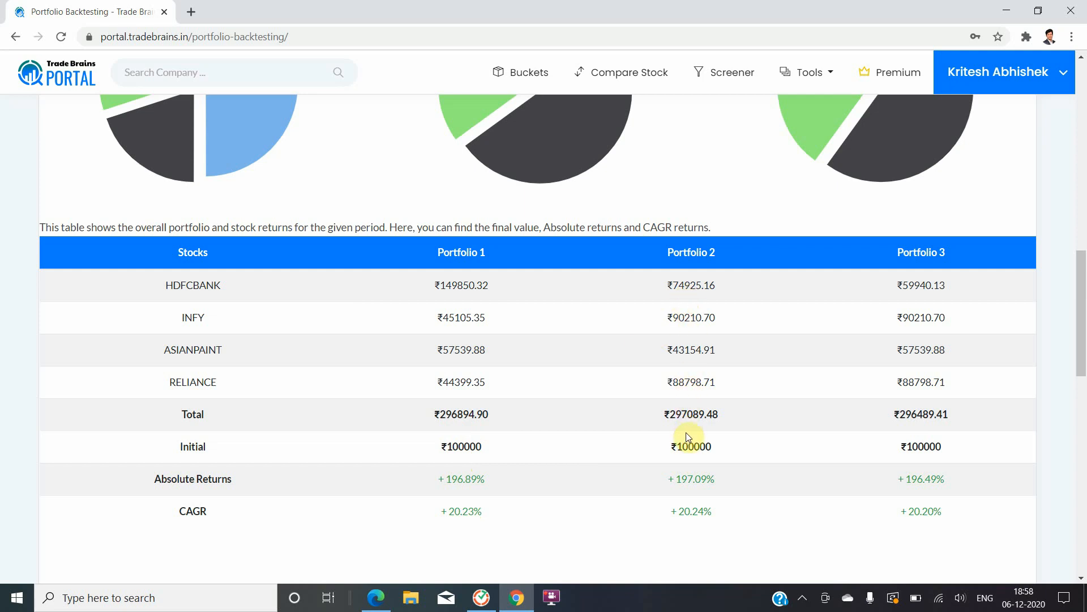
mouse_move(900, 457)
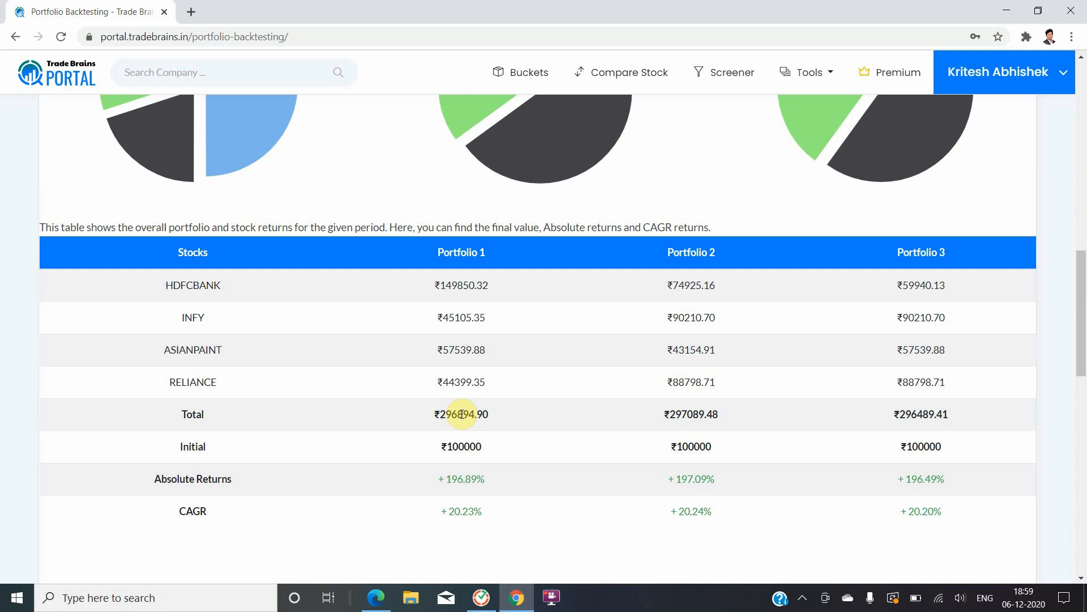
scroll("down", 3)
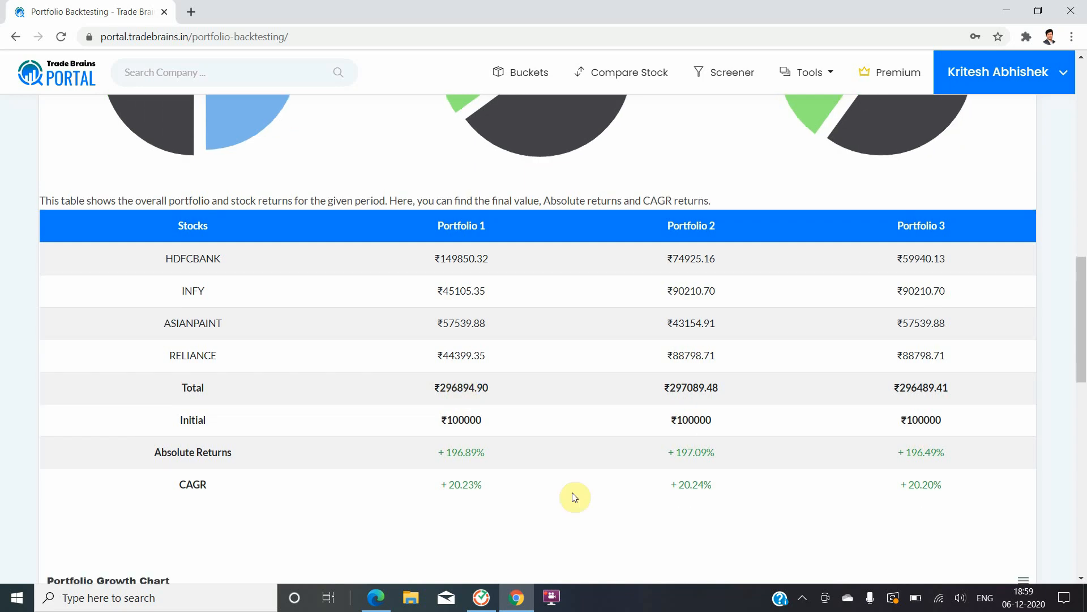
mouse_move(687, 489)
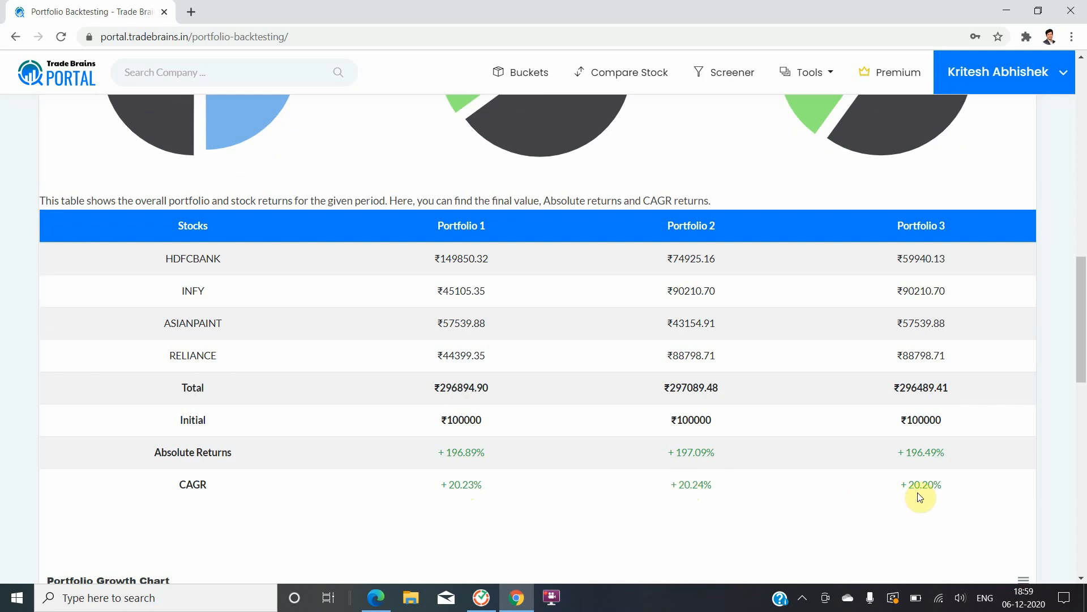
- Scroll to the Portfolio Growth Chart plotting the three portfolios from 2015 to 2020
scroll("down", 3)
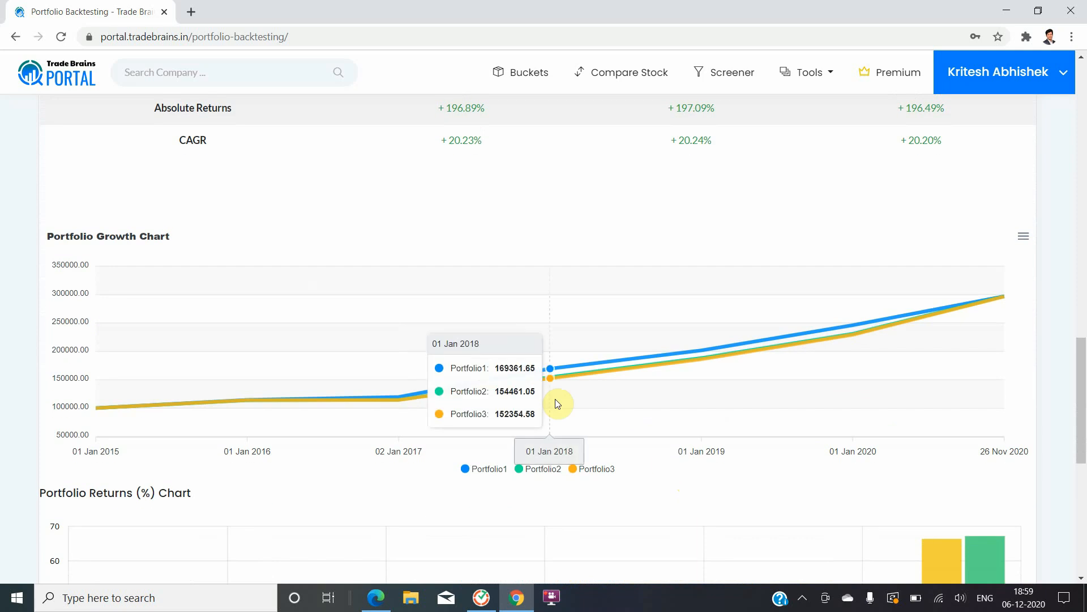
mouse_move(382, 407)
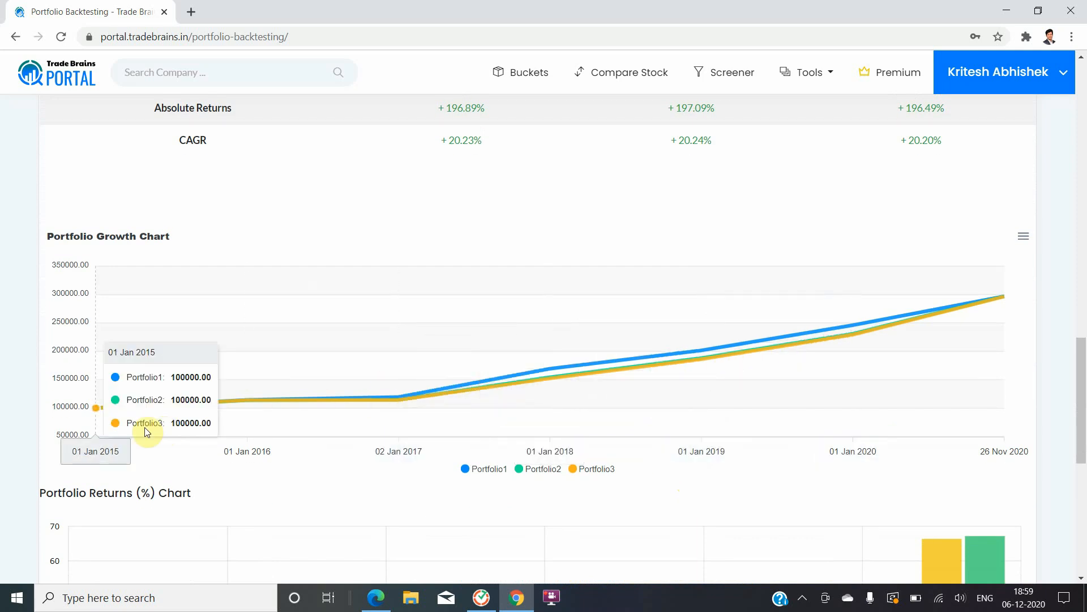
mouse_move(398, 409)
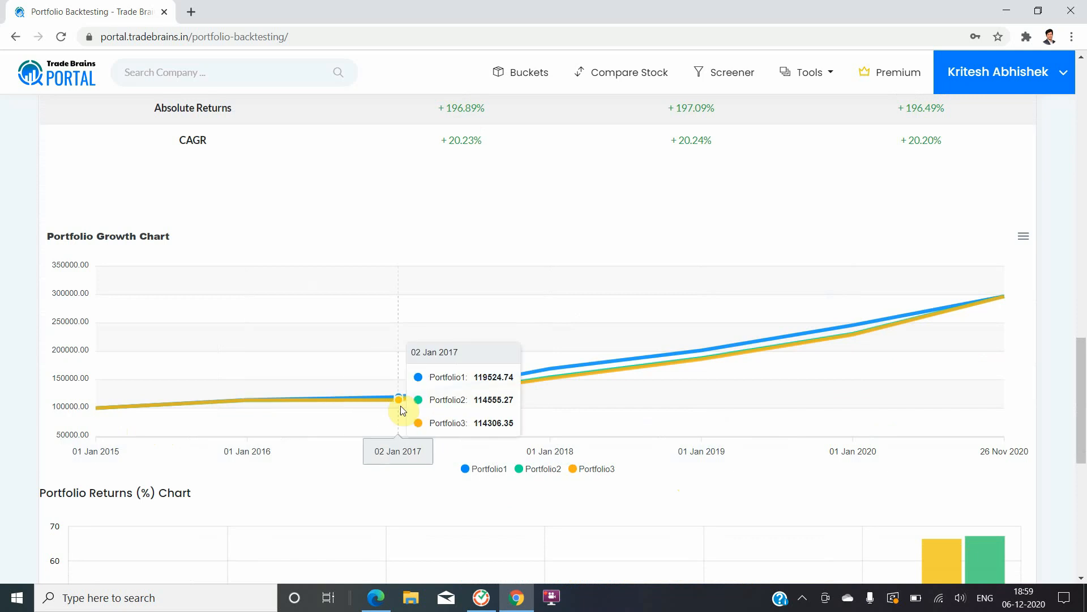
mouse_move(989, 345)
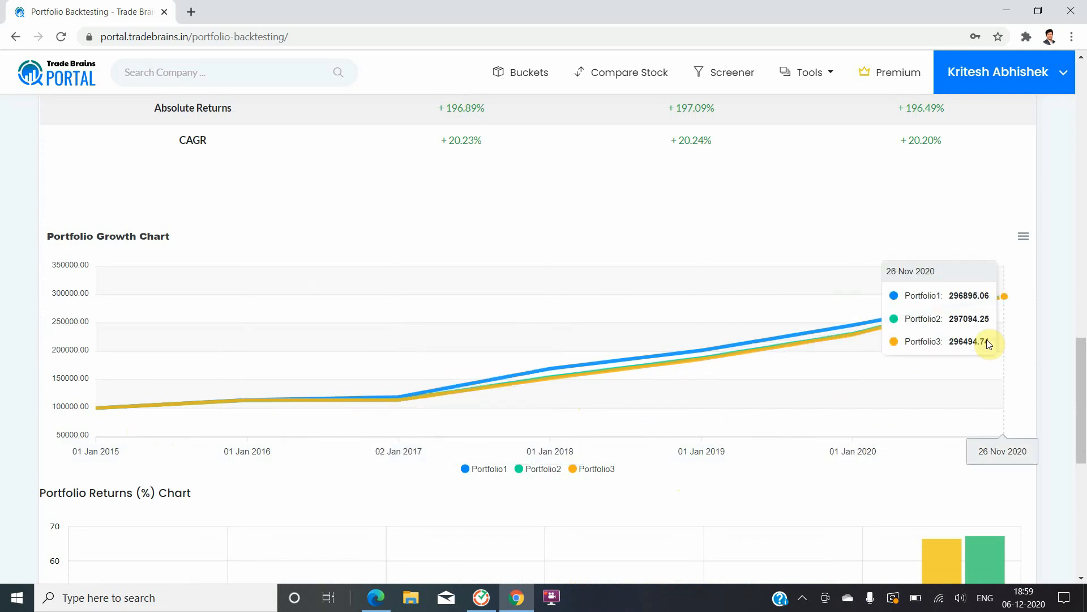
- Scroll through the yearly Portfolio Returns (%) bar chart for 2016 to November 2020
scroll("down", 3)
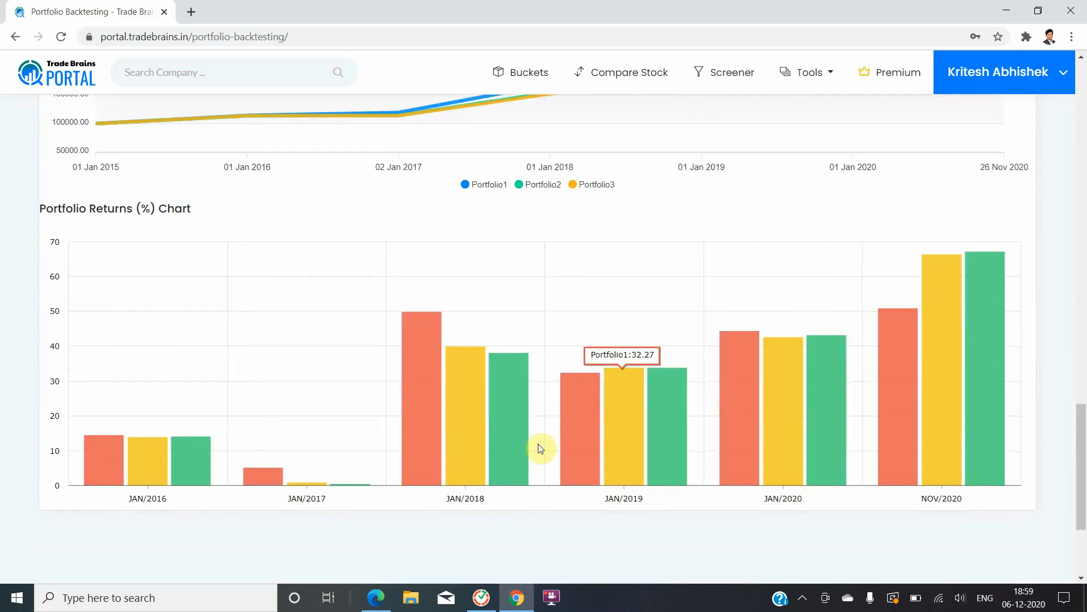
mouse_move(204, 467)
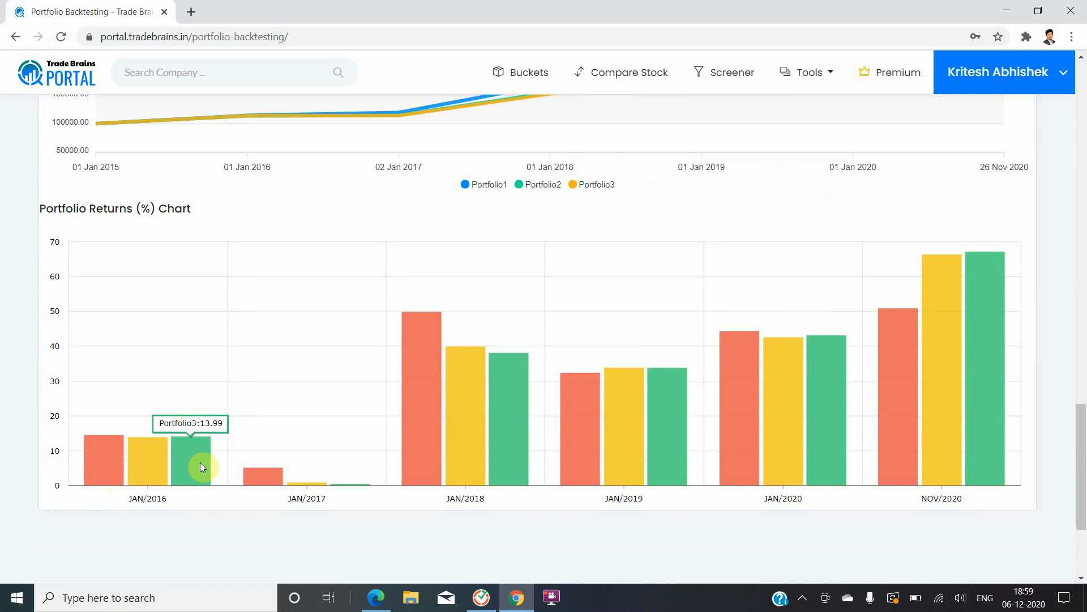
mouse_move(653, 407)
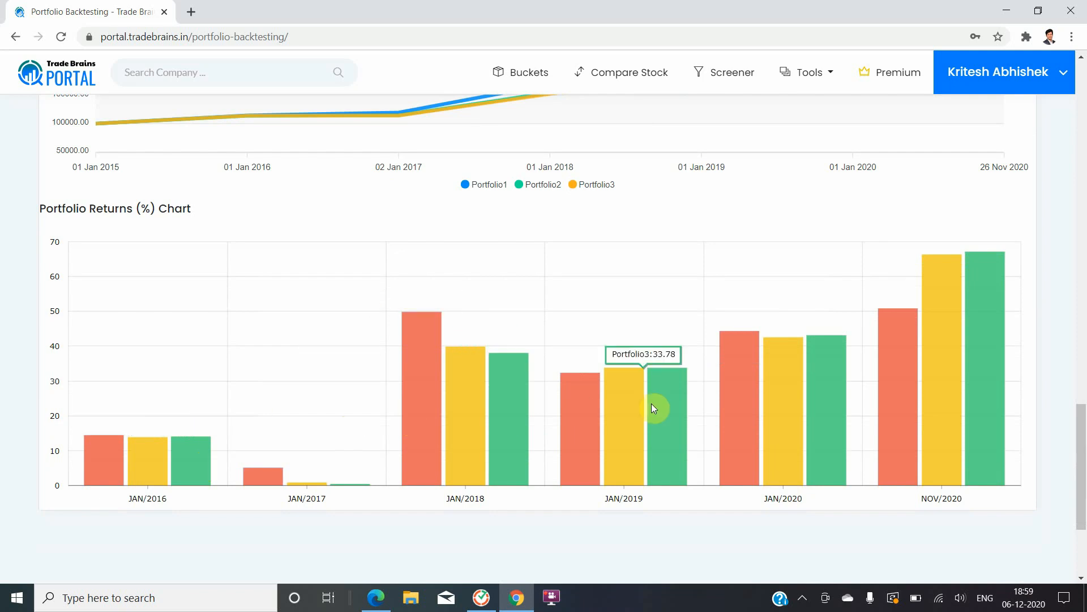
mouse_move(773, 210)
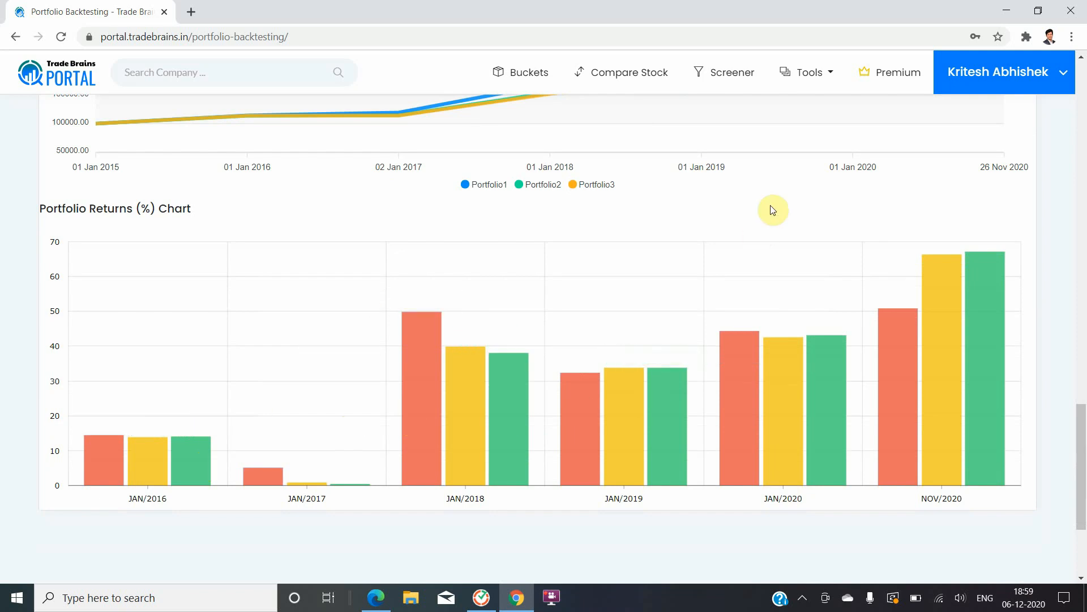
scroll("down", 3)
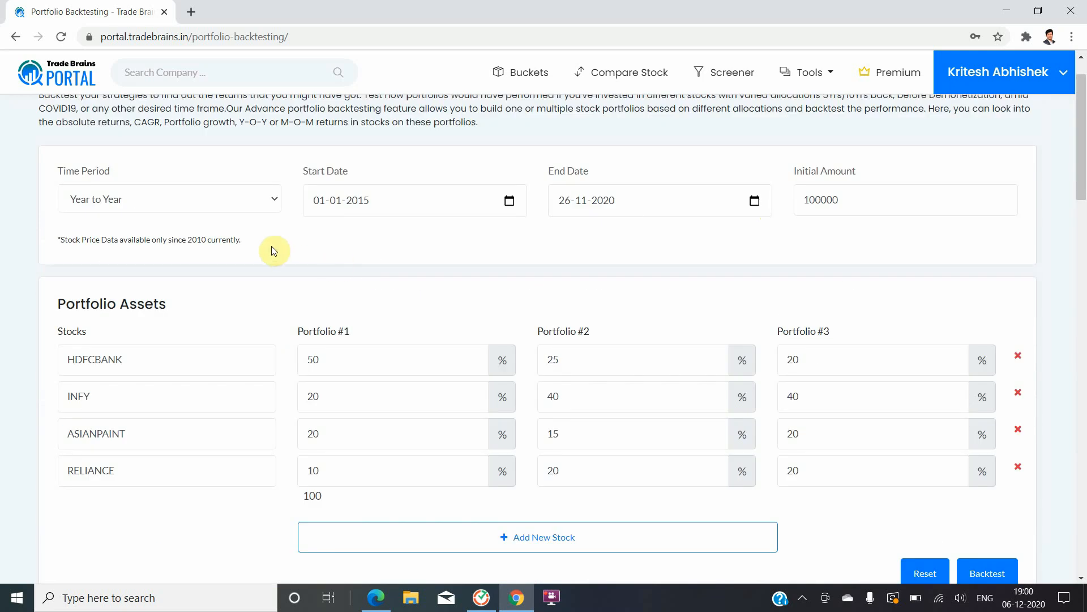
mouse_move(192, 242)
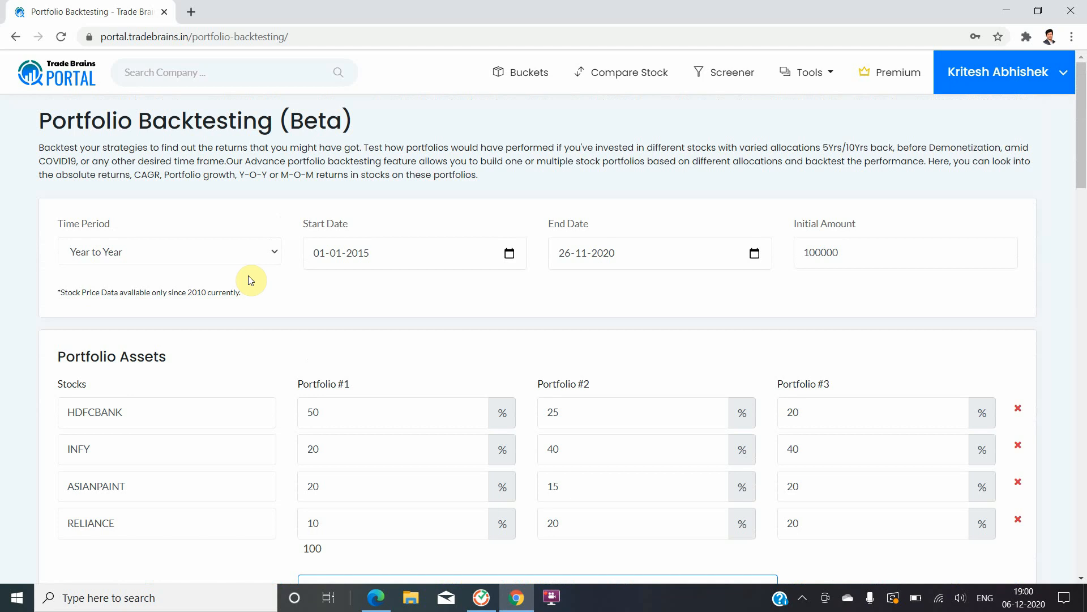
- Return to the results showing the three allocation pie charts and returns table
left_click(987, 105)
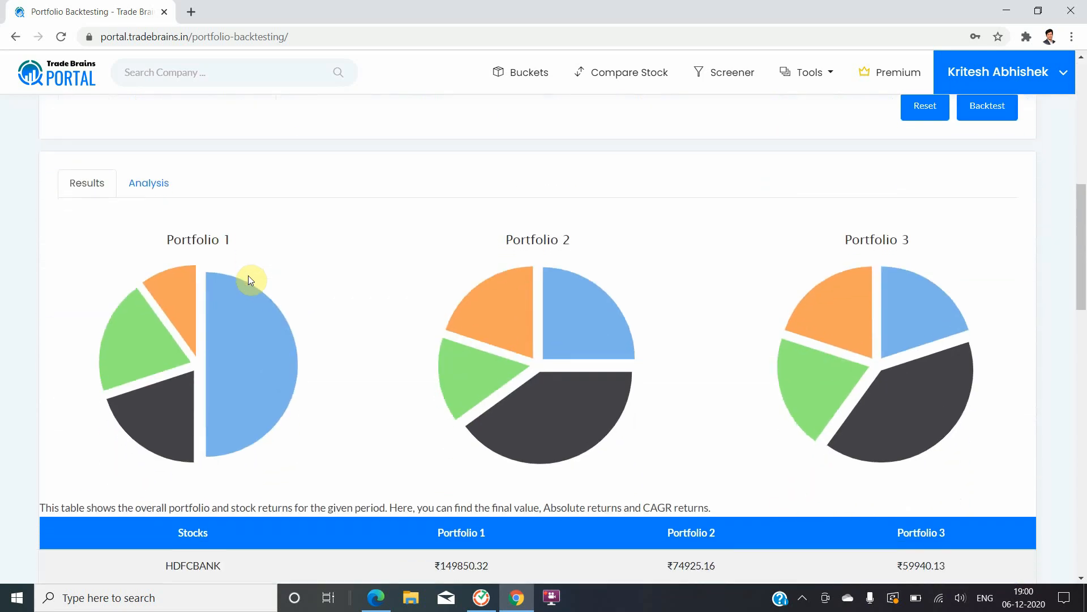